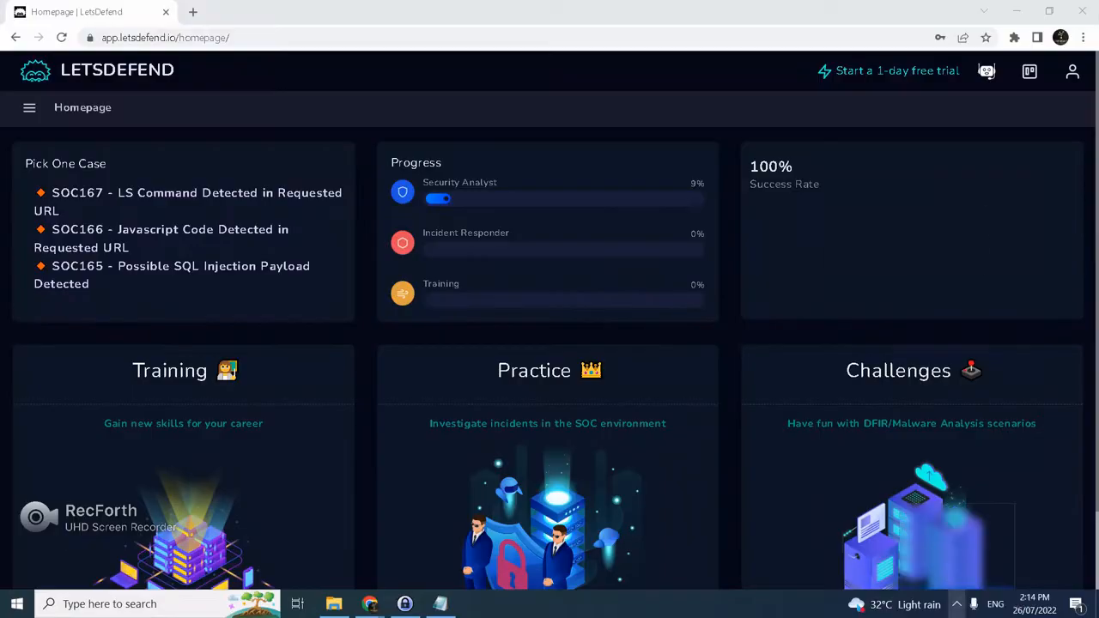
Take ownership of the SOC167 LS Command alert (EventID 117) and view it under Investigation Channel.
{"action": "left_click", "coordinate": [975, 603]}
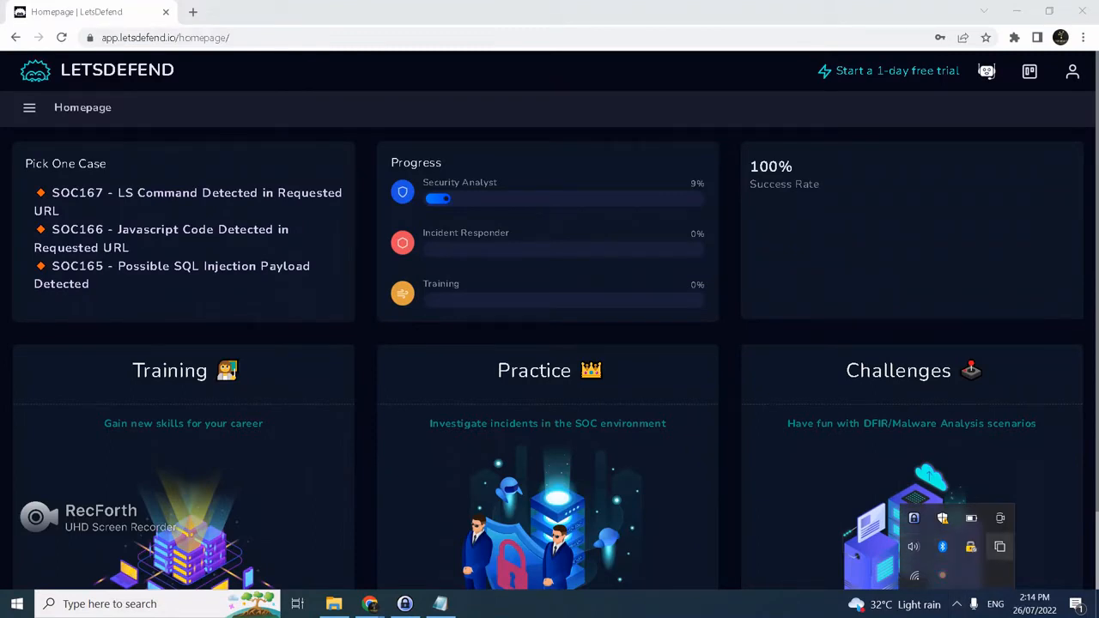
{"action": "left_click", "coordinate": [913, 547]}
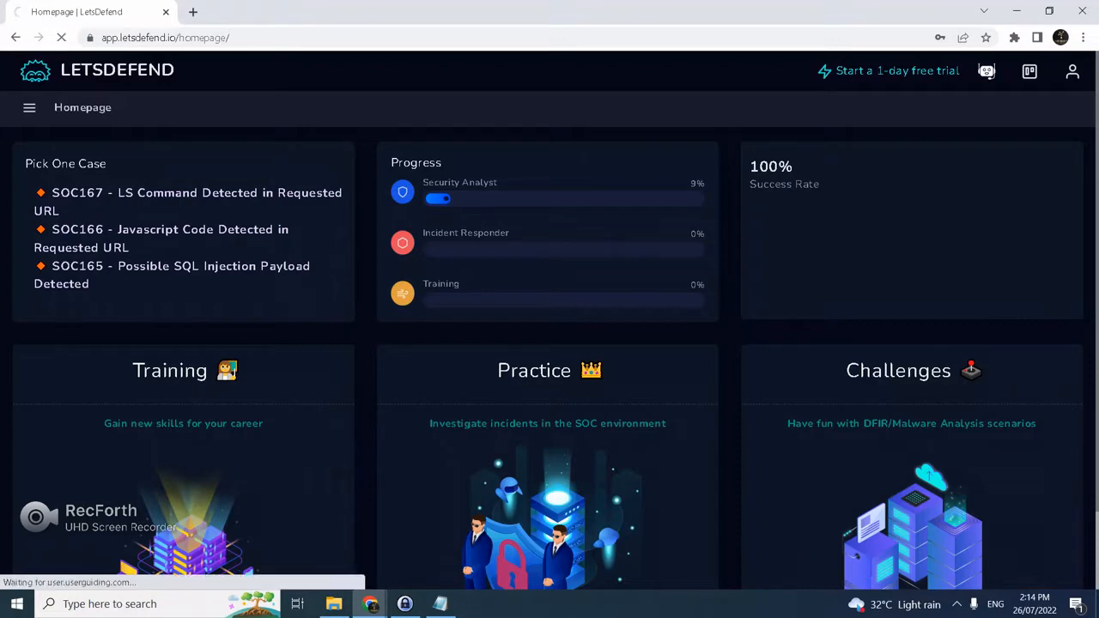
{"action": "left_click", "coordinate": [72, 190]}
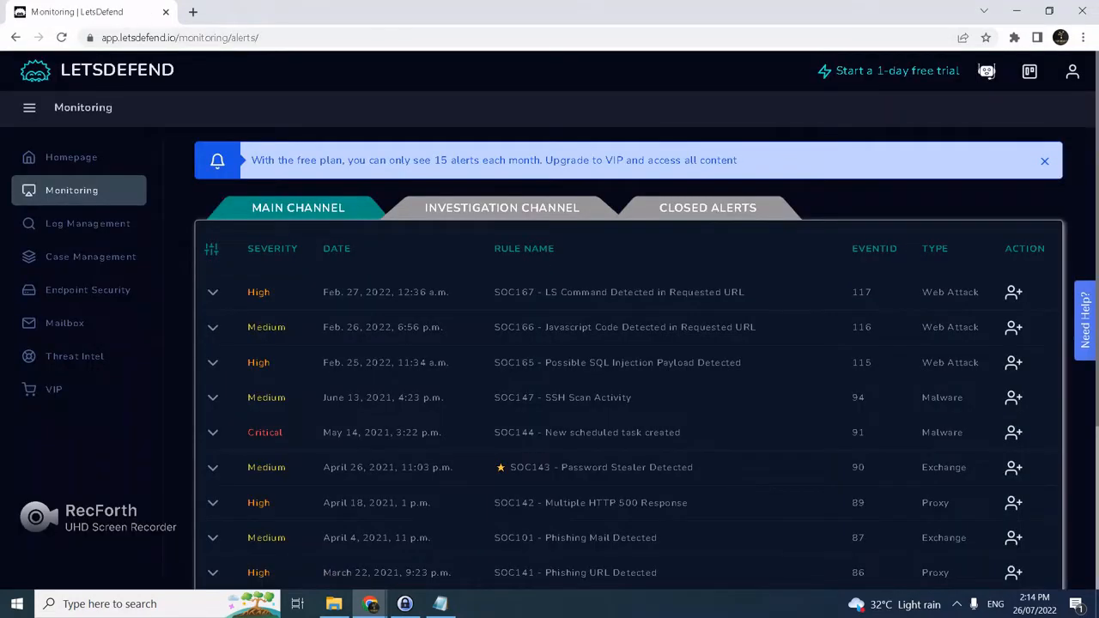
{"action": "left_click", "coordinate": [212, 292]}
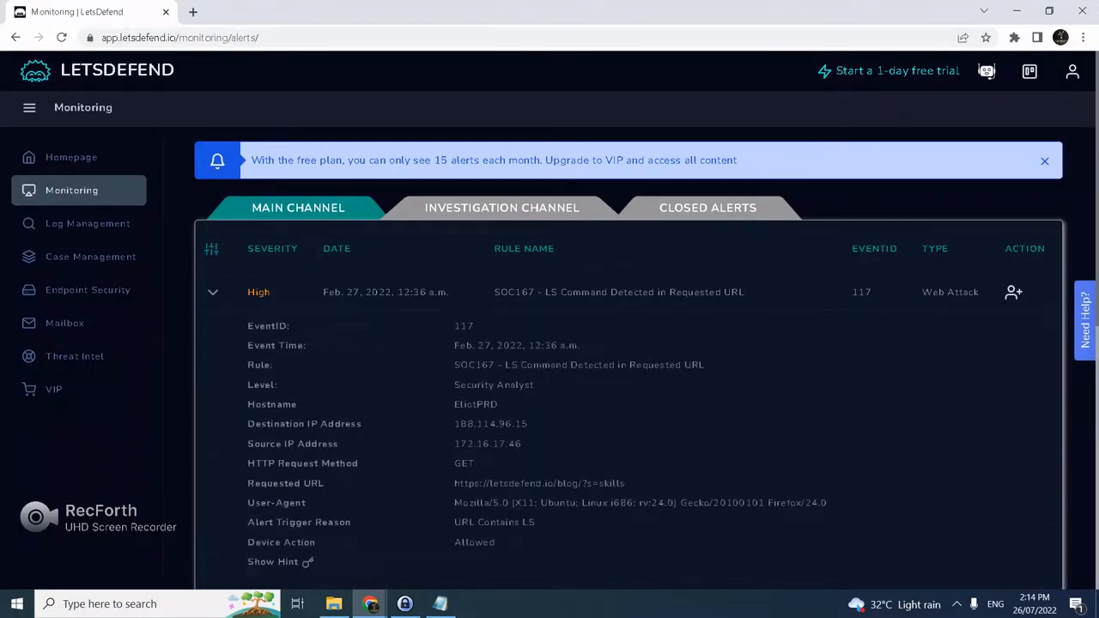
{"action": "left_click", "coordinate": [1013, 292]}
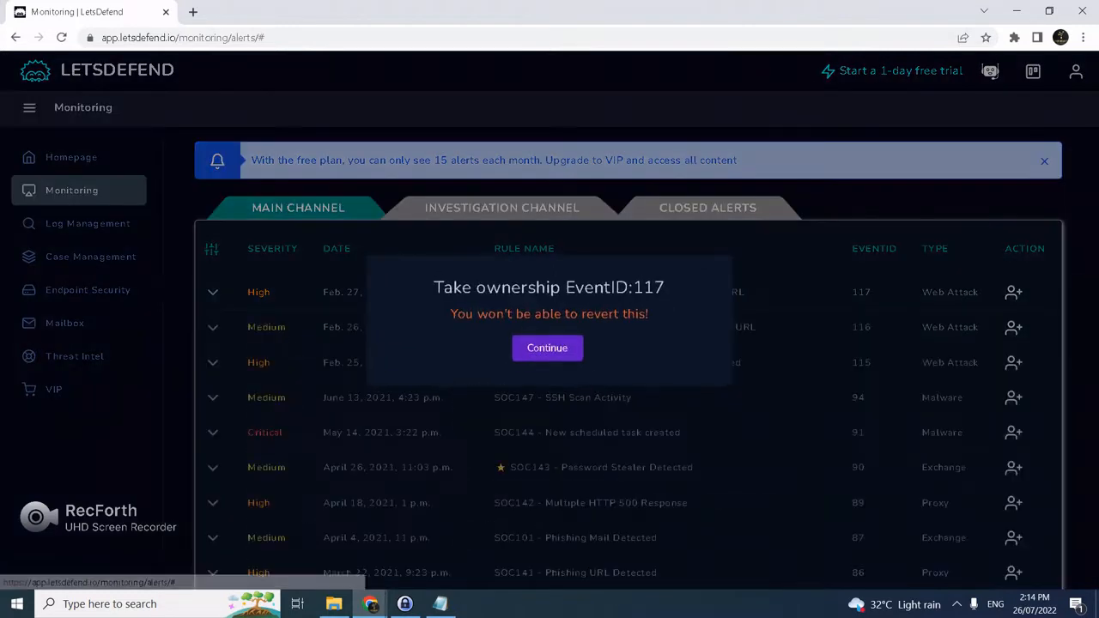
{"action": "left_click", "coordinate": [547, 348]}
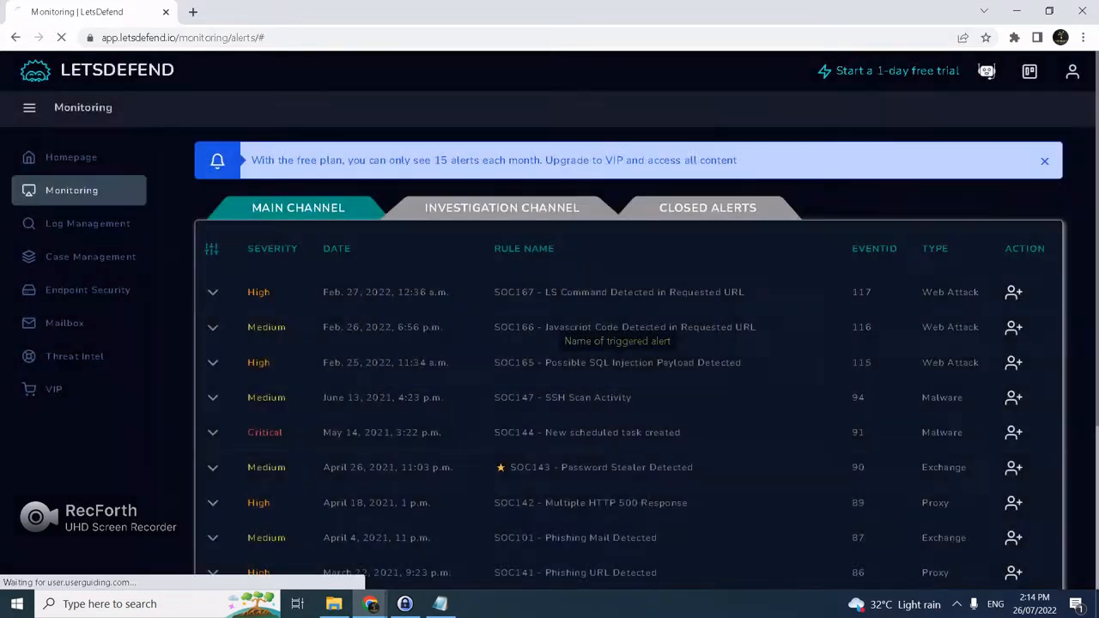
{"action": "left_click", "coordinate": [501, 208]}
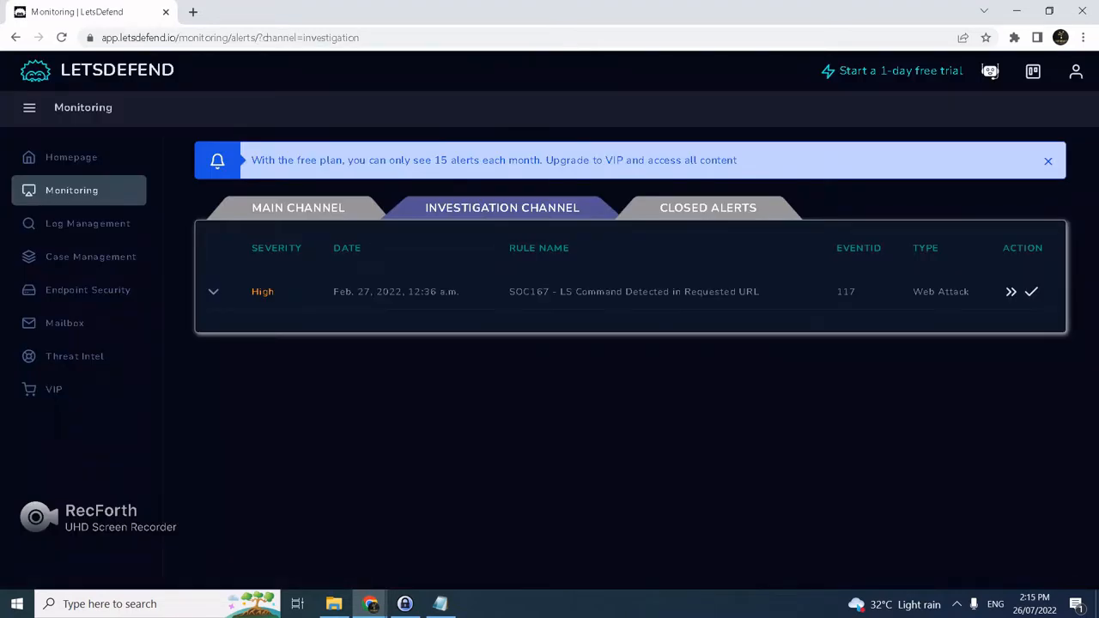
Create a case for EventID 117, open its incident details, and open Log Management in another tab.
{"action": "left_click", "coordinate": [1032, 291]}
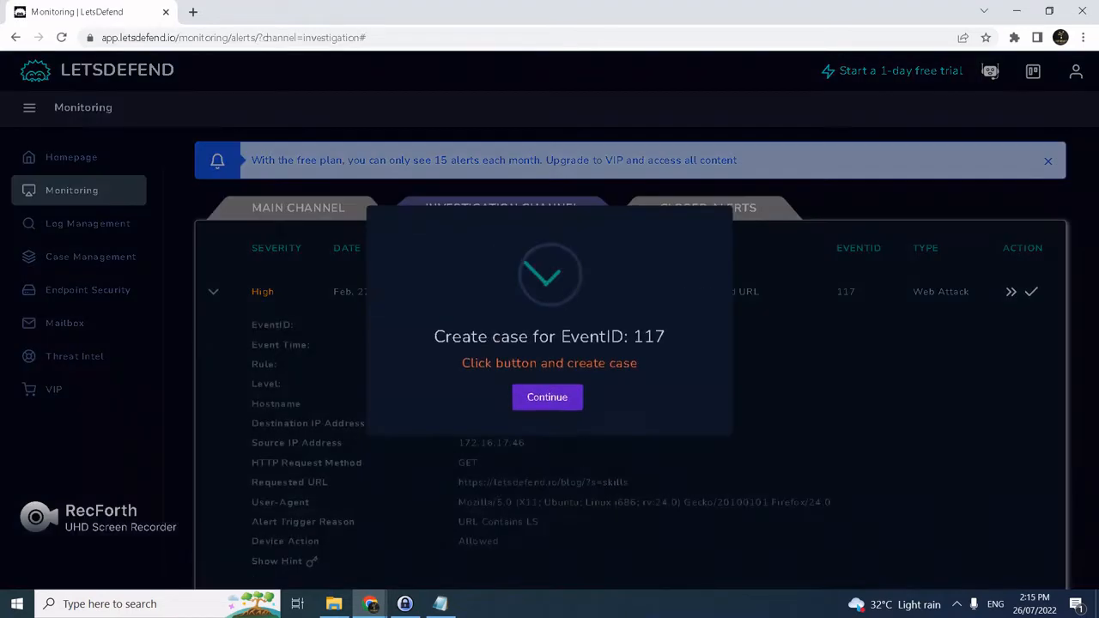
{"action": "left_click", "coordinate": [547, 397]}
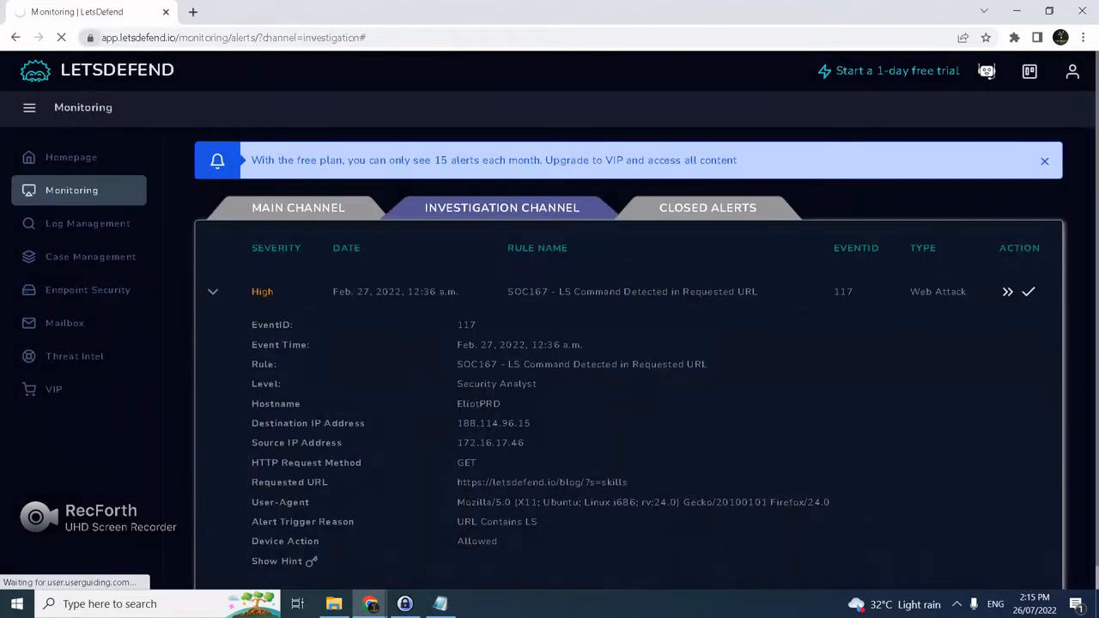
{"action": "left_click", "coordinate": [1028, 291]}
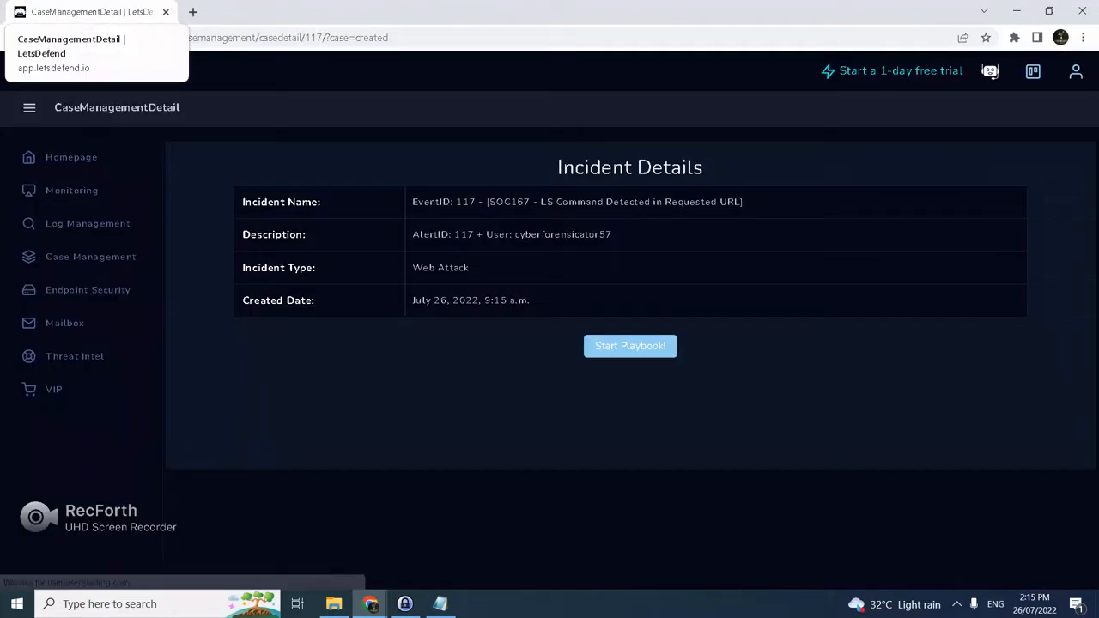
{"action": "left_click", "coordinate": [193, 11]}
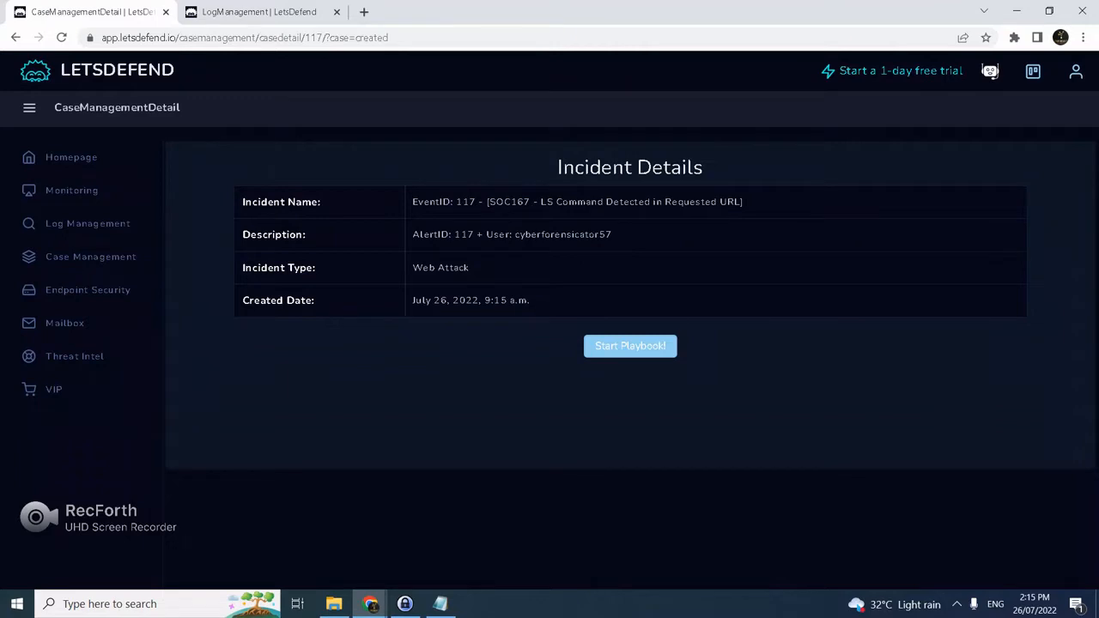
Start the case playbook and expand the SOC167 alert details in a second Monitoring tab.
{"action": "left_click", "coordinate": [629, 345]}
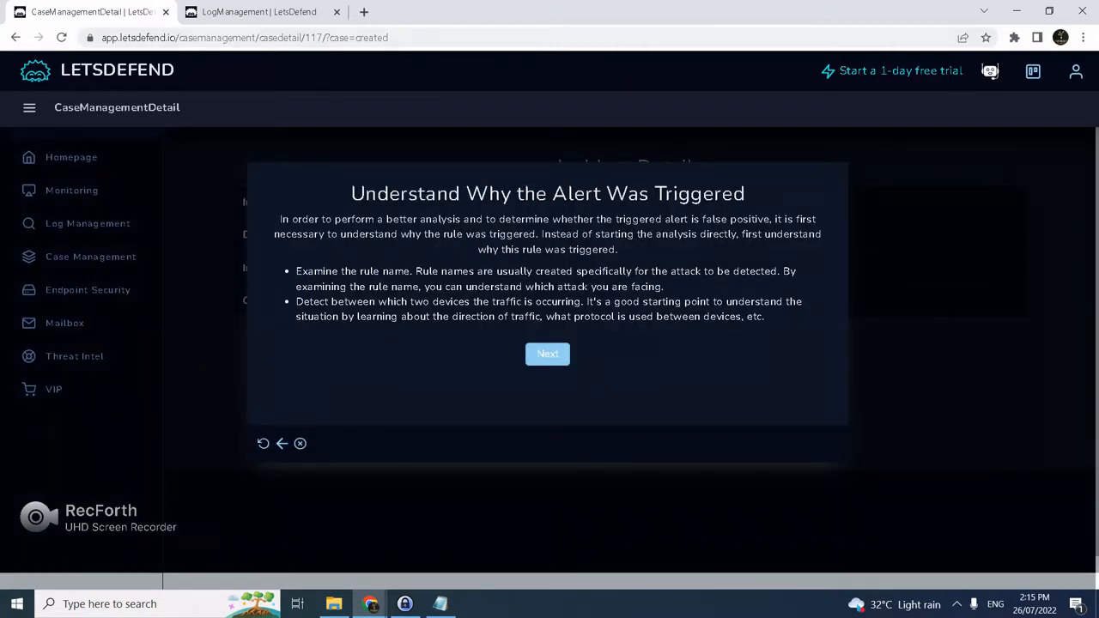
{"action": "left_click", "coordinate": [547, 354]}
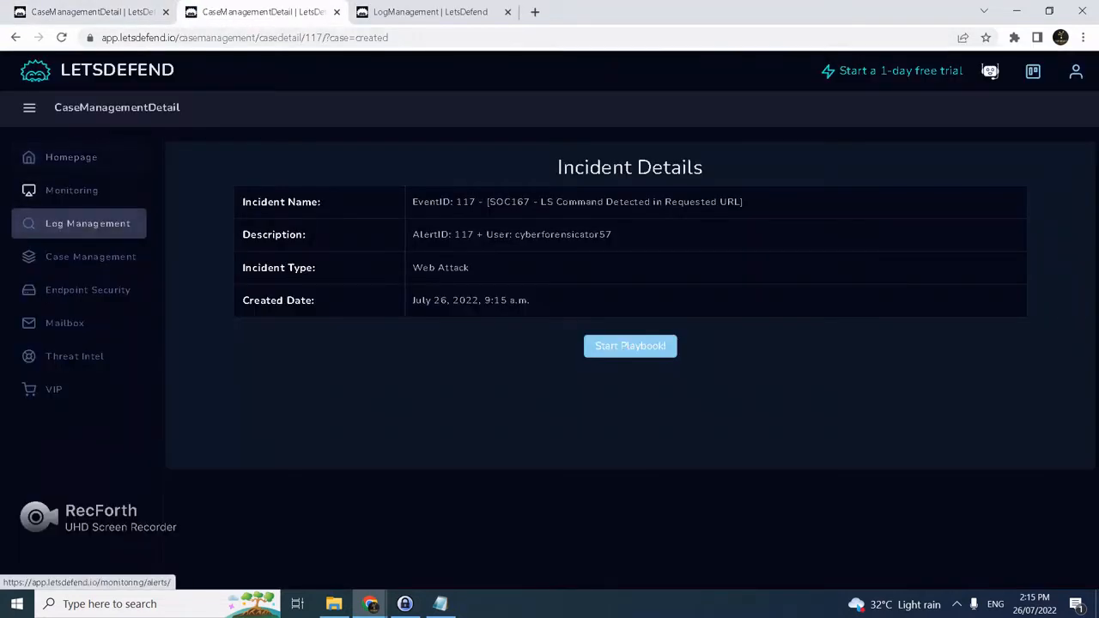
{"action": "left_click", "coordinate": [71, 190]}
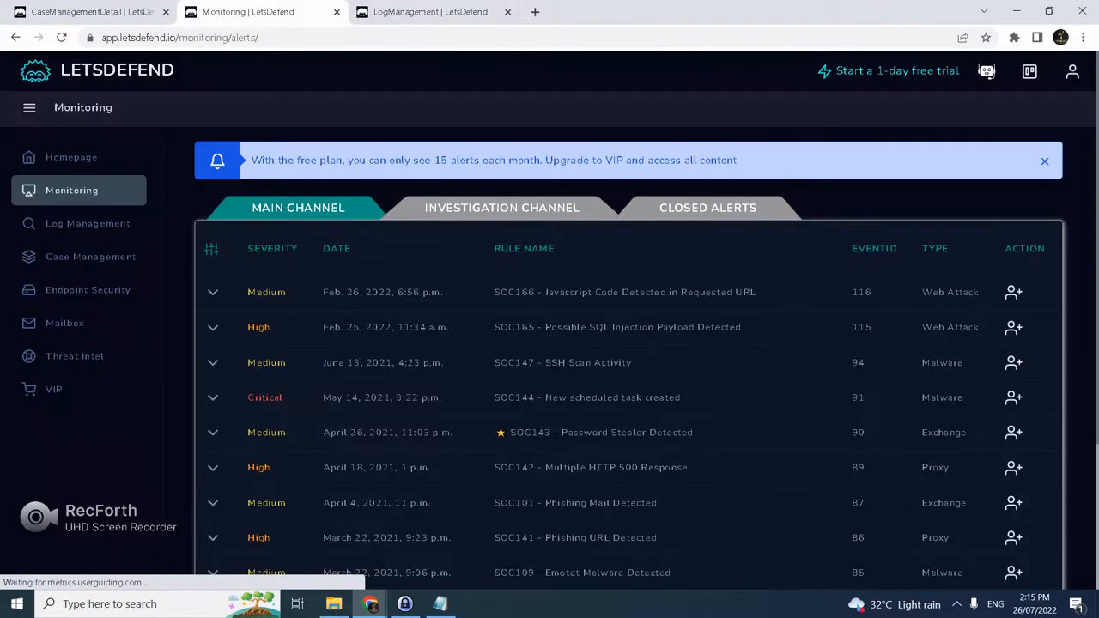
{"action": "left_click", "coordinate": [502, 207]}
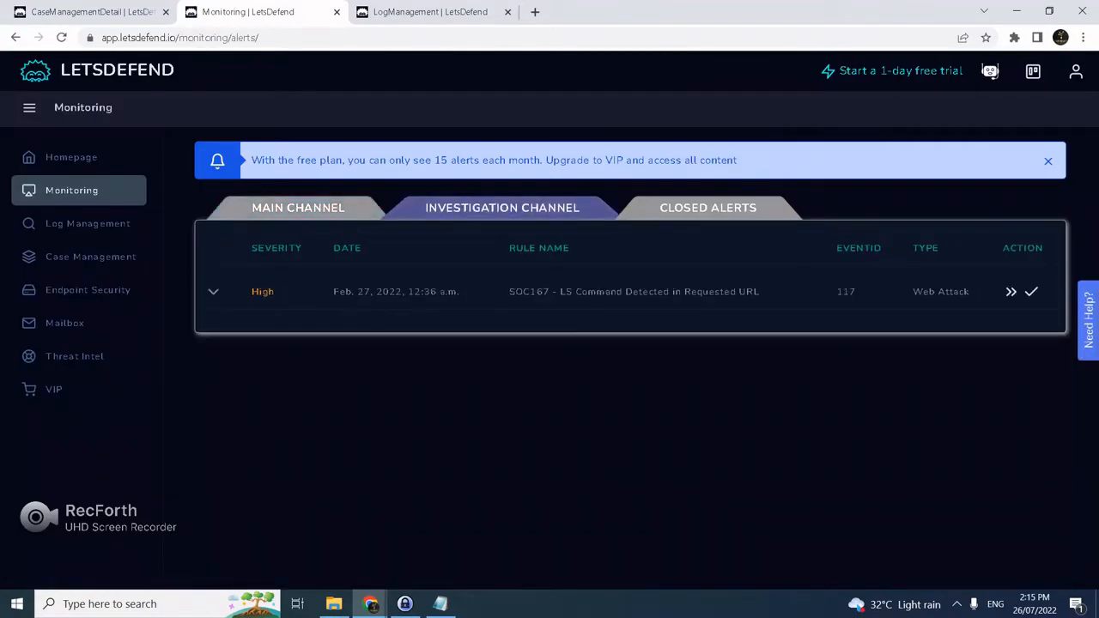
{"action": "left_click", "coordinate": [213, 291]}
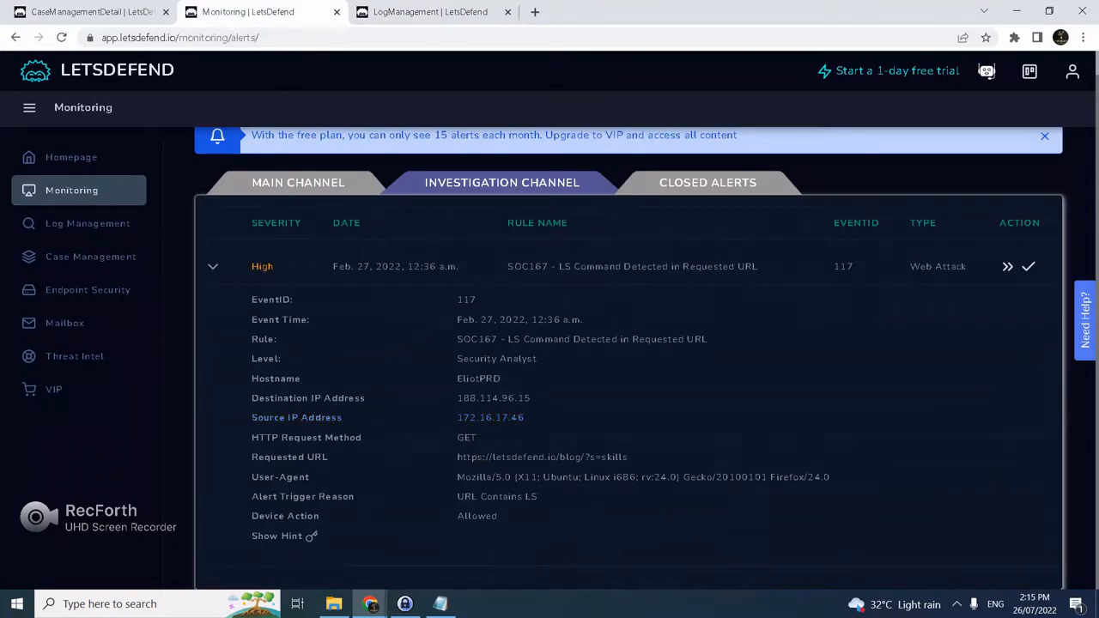
Search logs for 172.16.17.46 and inspect one of its proxy requests to 188.114.96.15.
{"action": "left_click", "coordinate": [87, 224]}
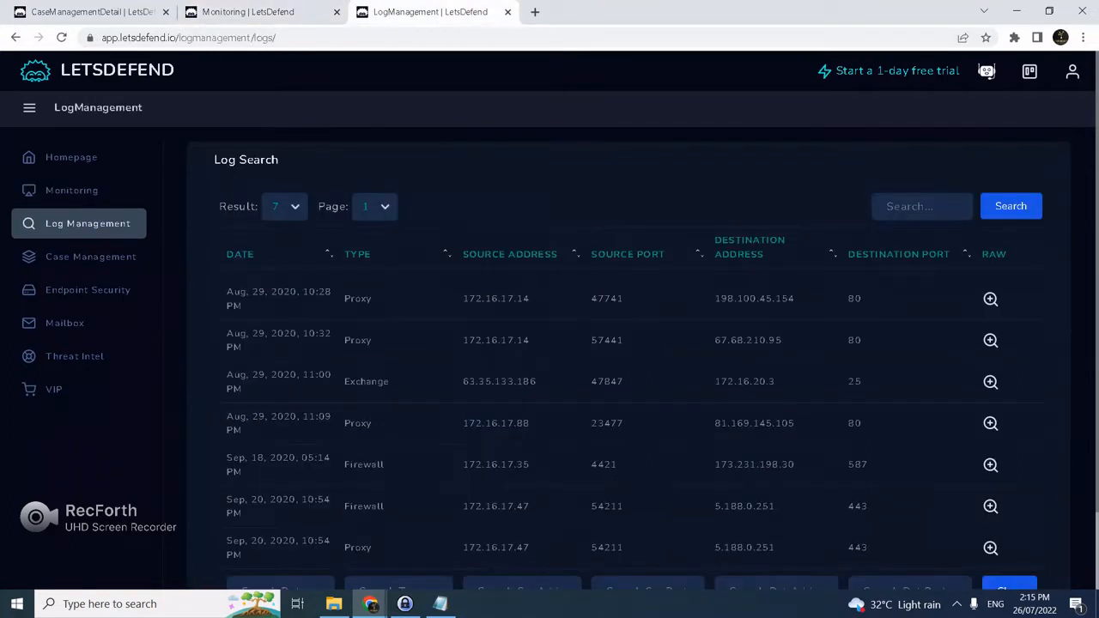
{"action": "type", "text": "172.16.17.46"}
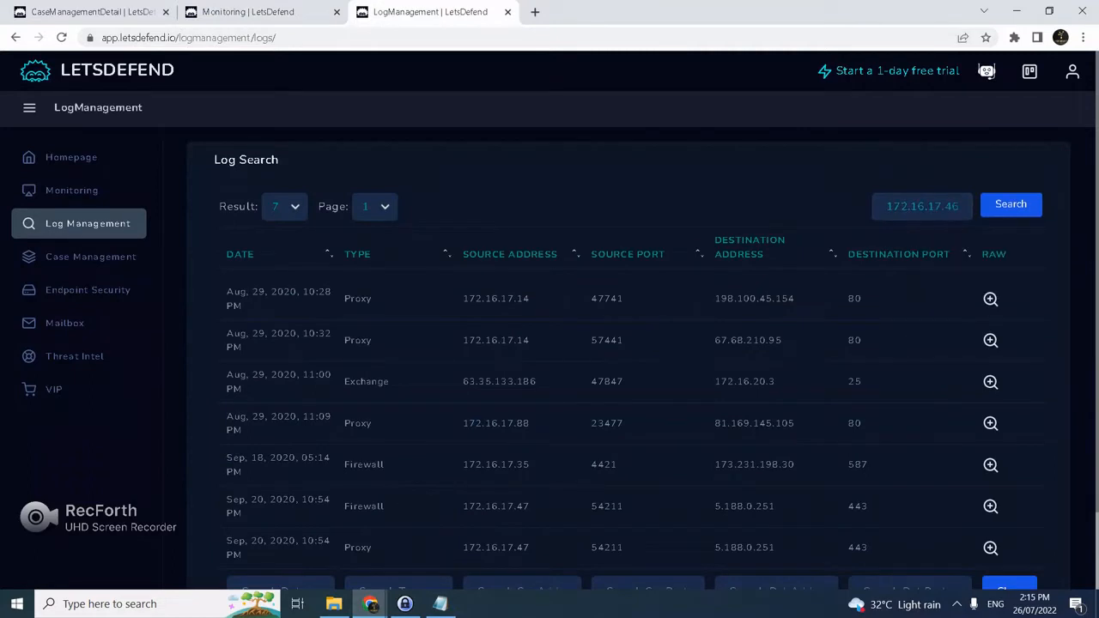
{"action": "left_click", "coordinate": [1011, 204]}
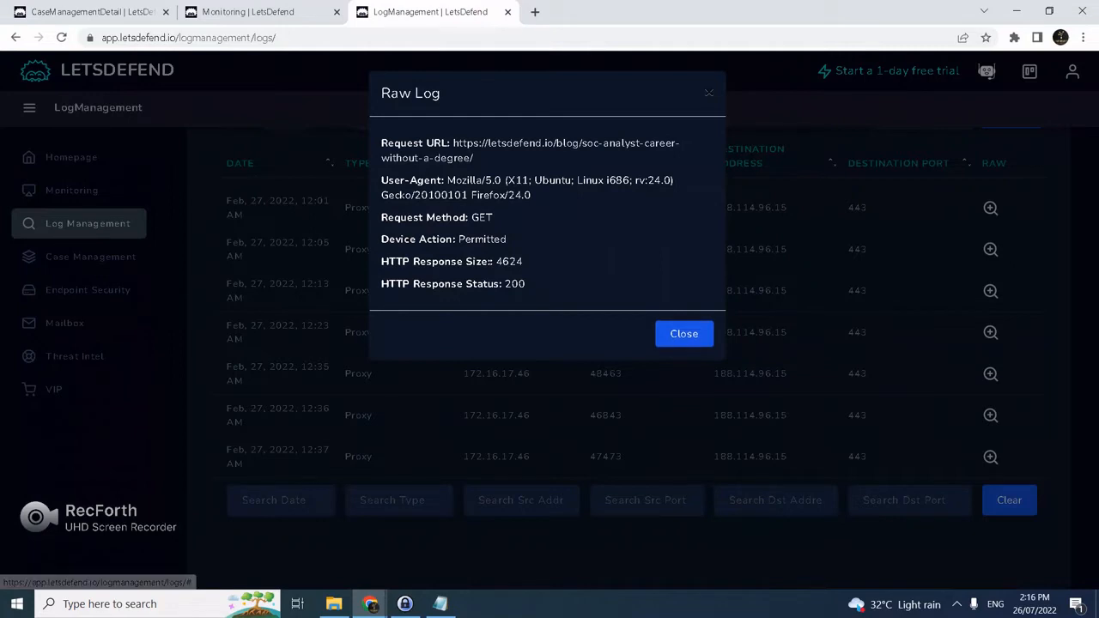
{"action": "left_click", "coordinate": [683, 333]}
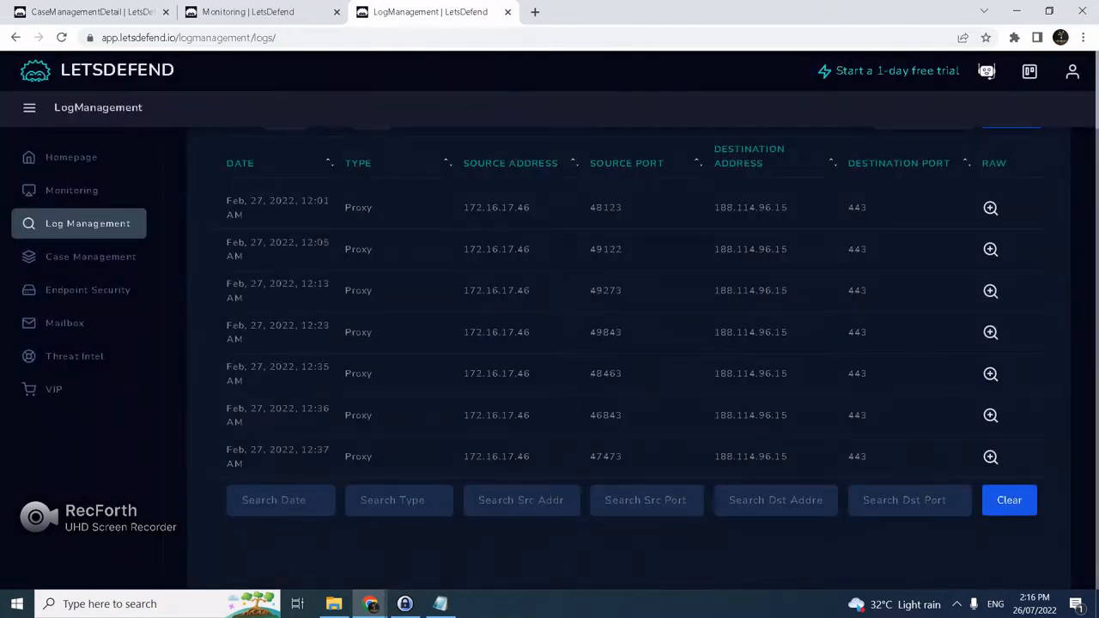
{"action": "left_click", "coordinate": [86, 11]}
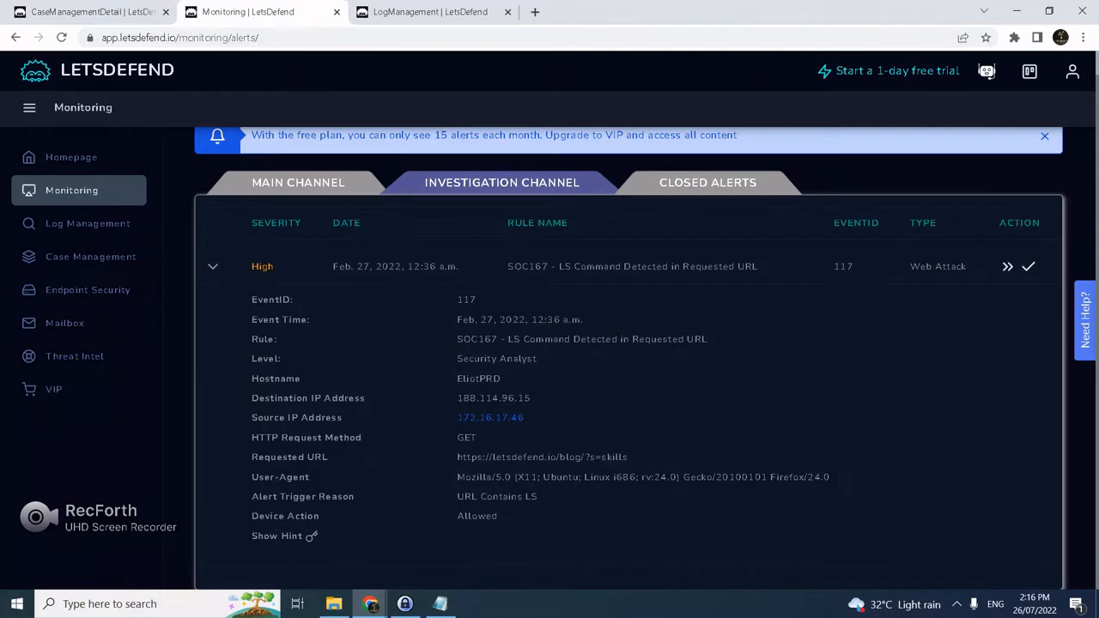
Advance the case playbook to the Collect Data step and open a new tab for VirusTotal.
{"action": "left_click", "coordinate": [1029, 266]}
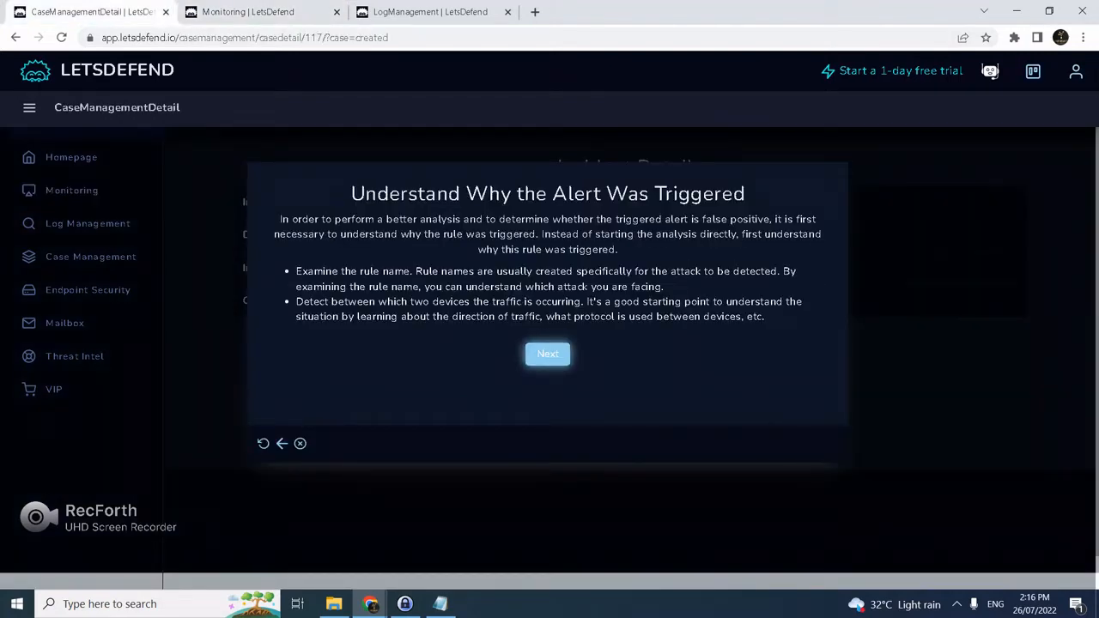
{"action": "left_click", "coordinate": [548, 354]}
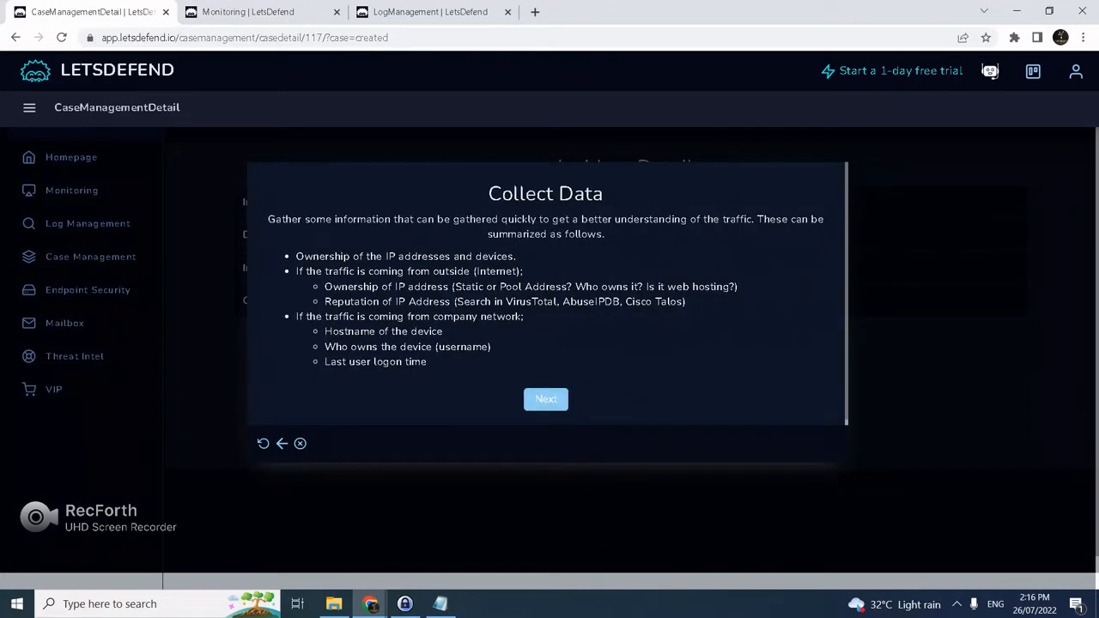
{"action": "left_click", "coordinate": [706, 12]}
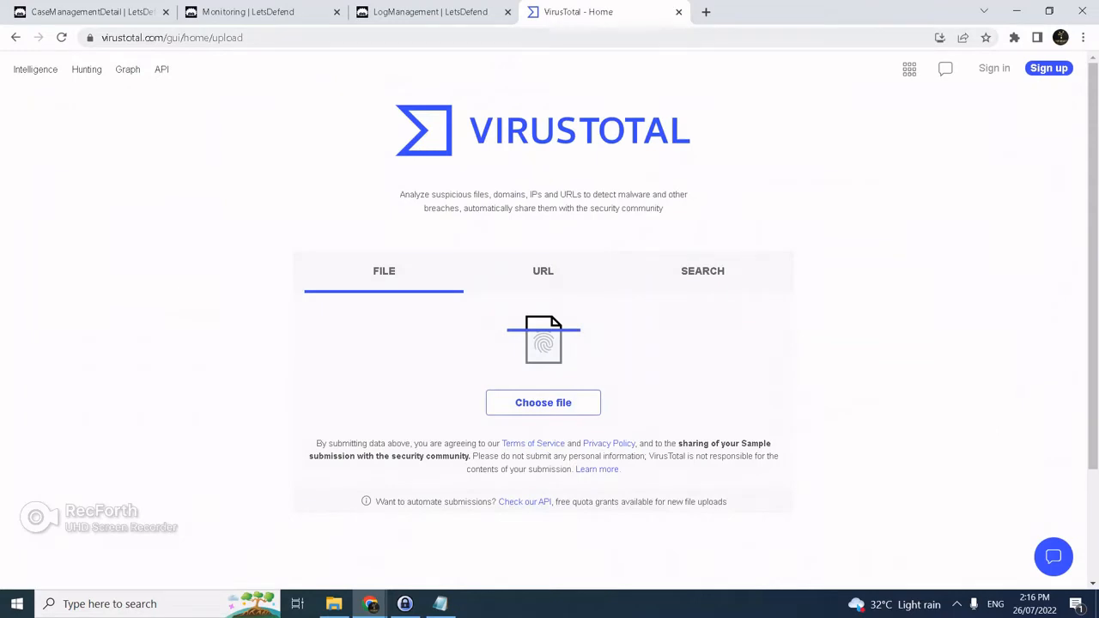
Look up destination IP 188.114.96.15 on VirusTotal, finding 1 of 94 vendors flag it.
{"action": "left_click", "coordinate": [249, 11]}
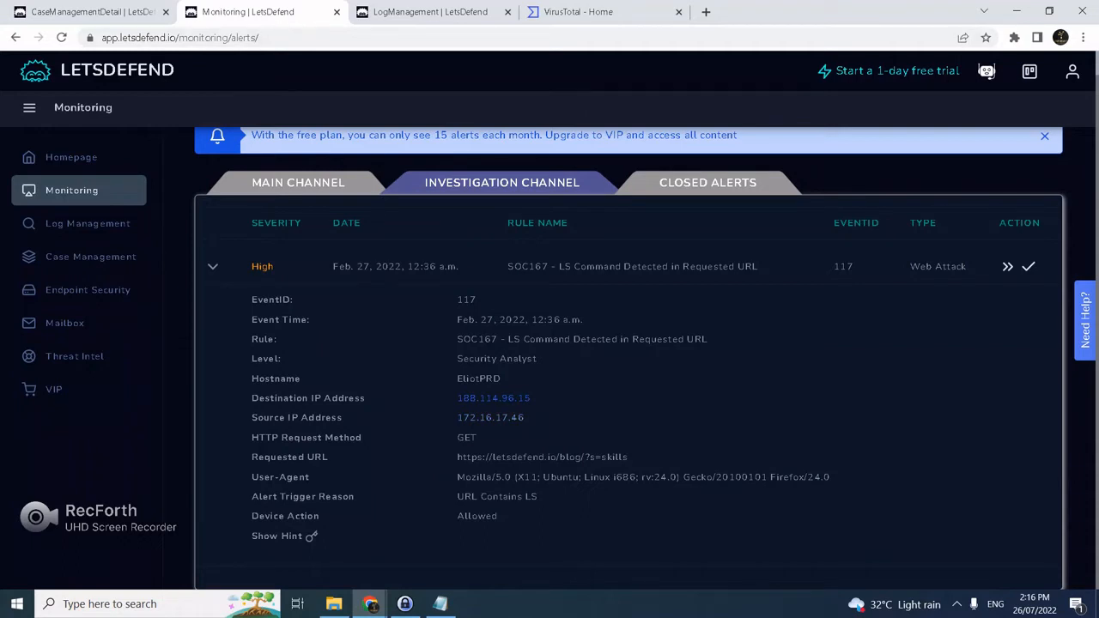
{"action": "left_click", "coordinate": [578, 11]}
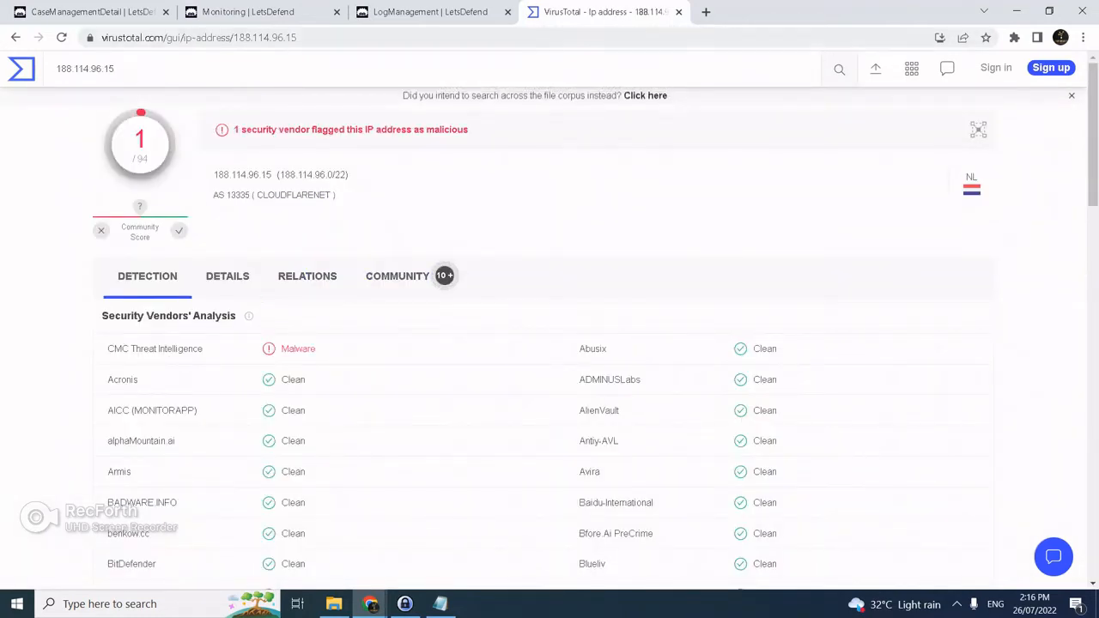
{"action": "left_click", "coordinate": [249, 12]}
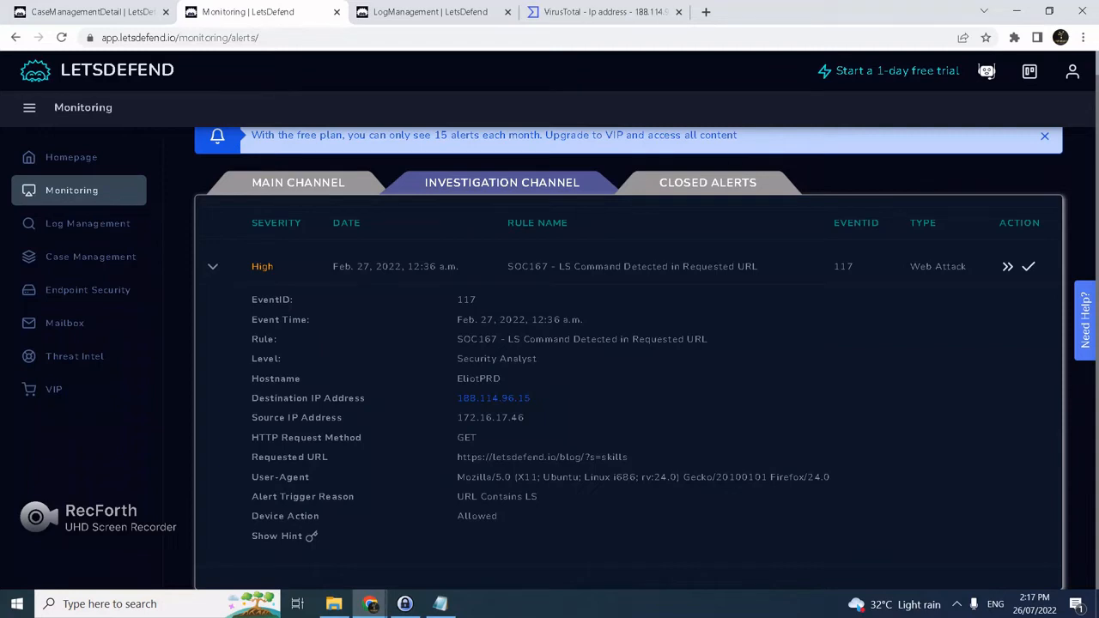
Move the playbook past Collect Data to Examine HTTP Traffic and bring back the proxy logs.
{"action": "left_click", "coordinate": [1028, 267]}
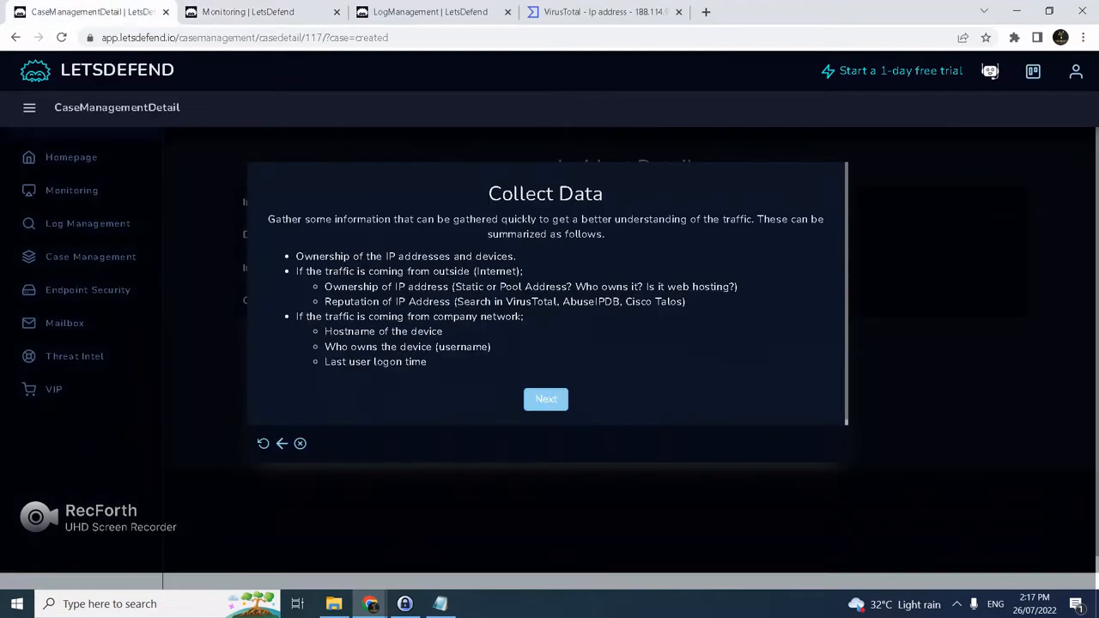
{"action": "left_click", "coordinate": [546, 399]}
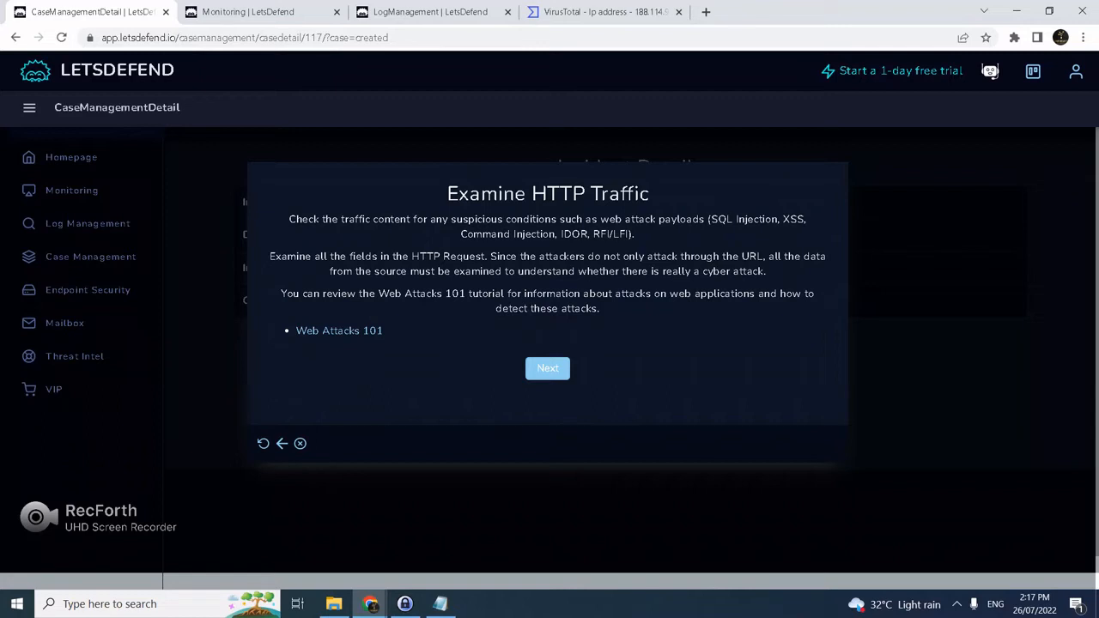
{"action": "mouse_move", "coordinate": [339, 329]}
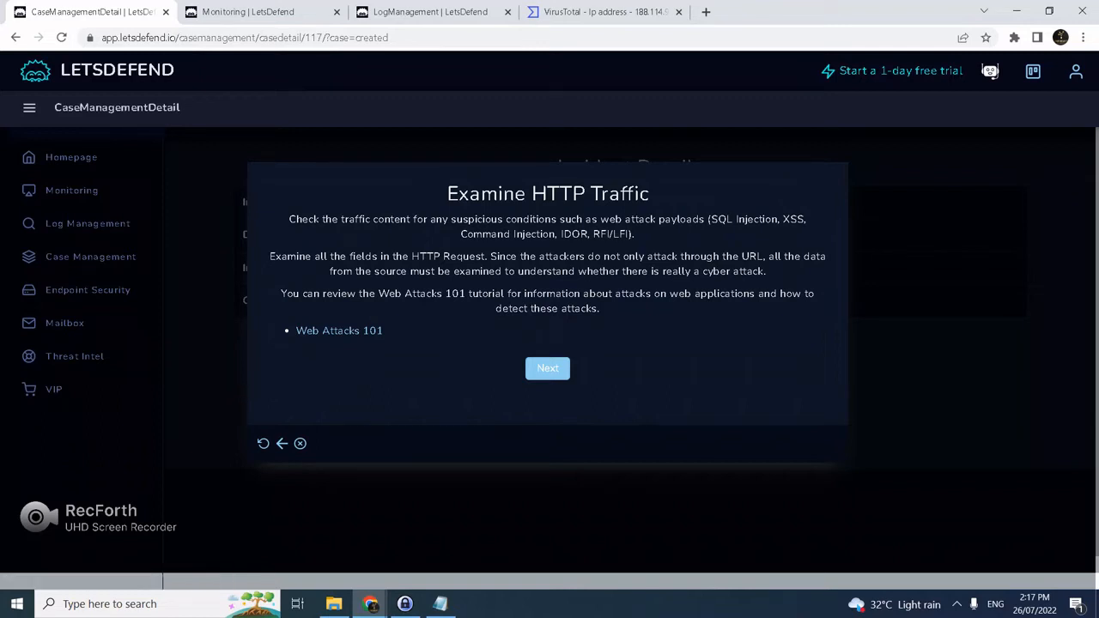
{"action": "left_click", "coordinate": [88, 223]}
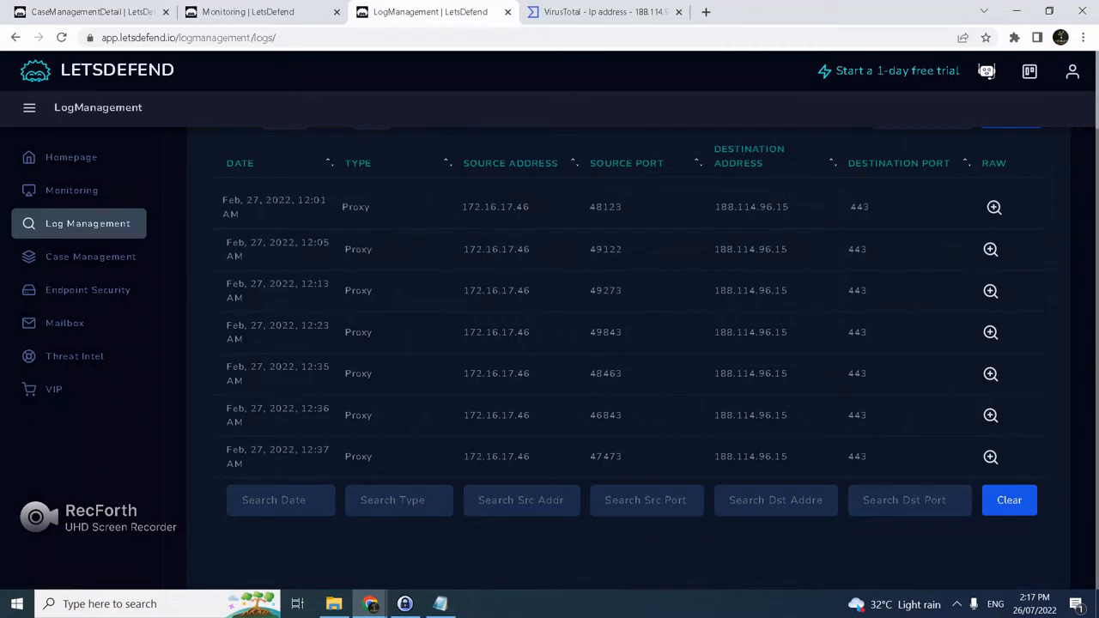
{"action": "left_click", "coordinate": [994, 207]}
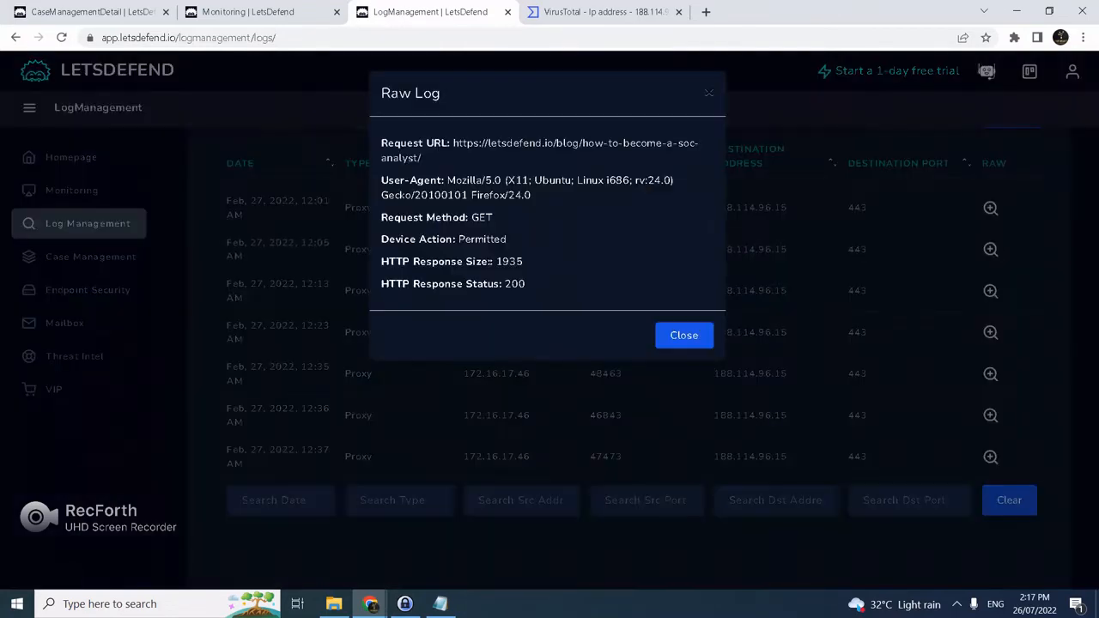
{"action": "left_click", "coordinate": [684, 335]}
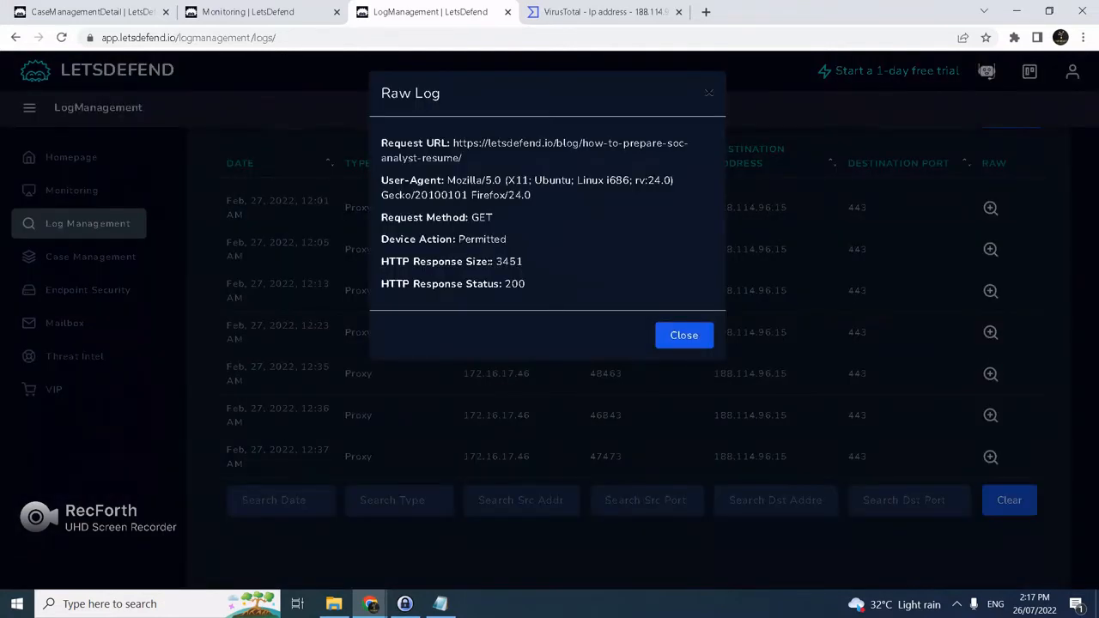
{"action": "left_click", "coordinate": [684, 335]}
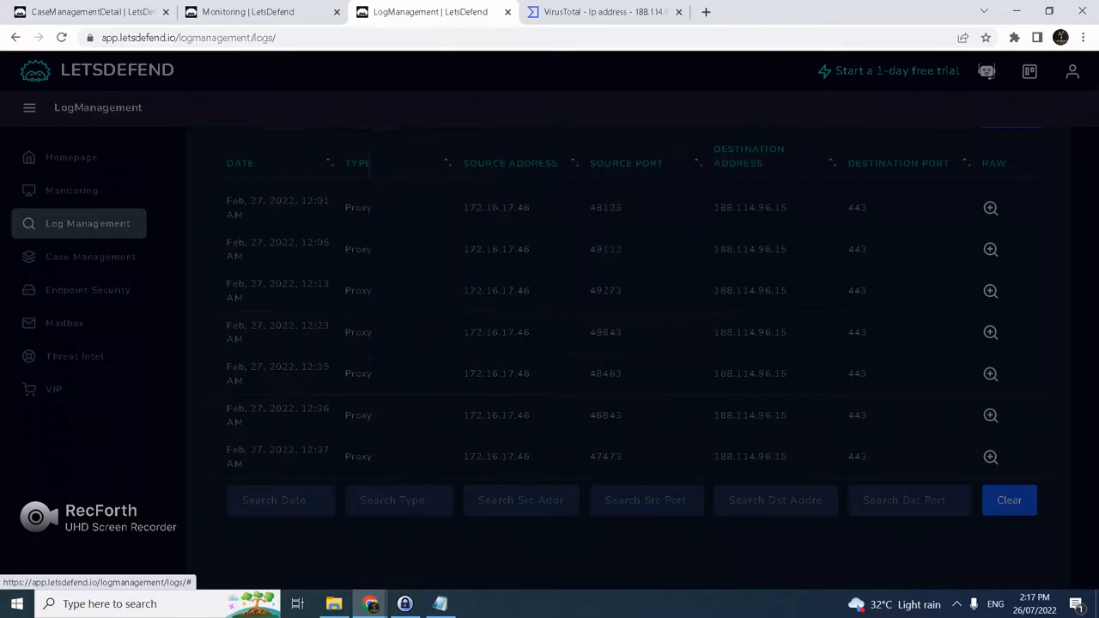
{"action": "left_click", "coordinate": [990, 207]}
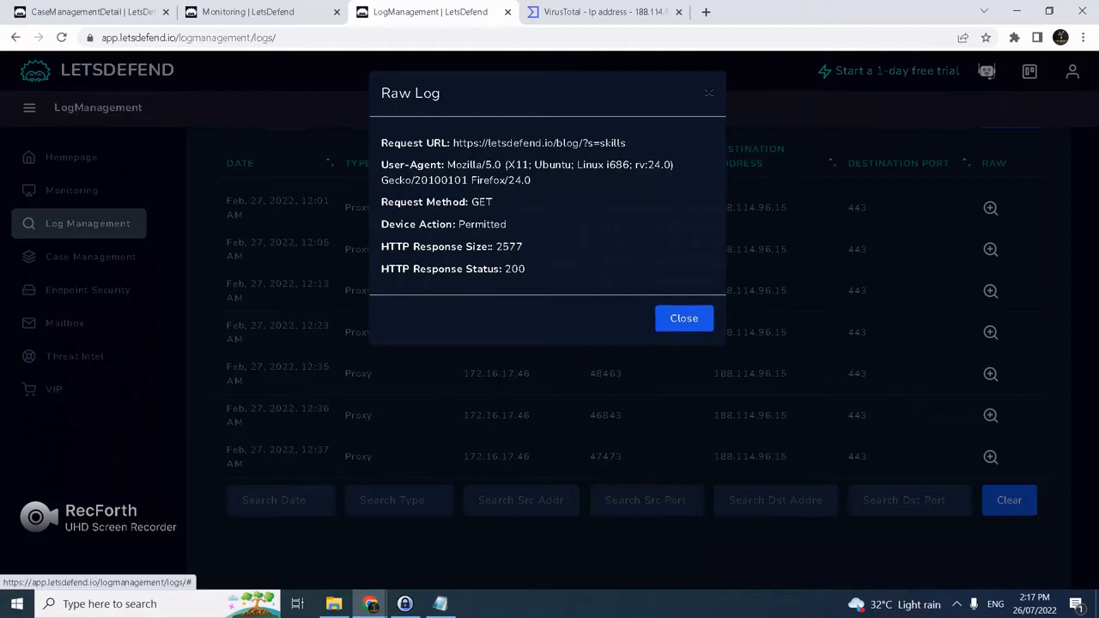
{"action": "left_click", "coordinate": [684, 318]}
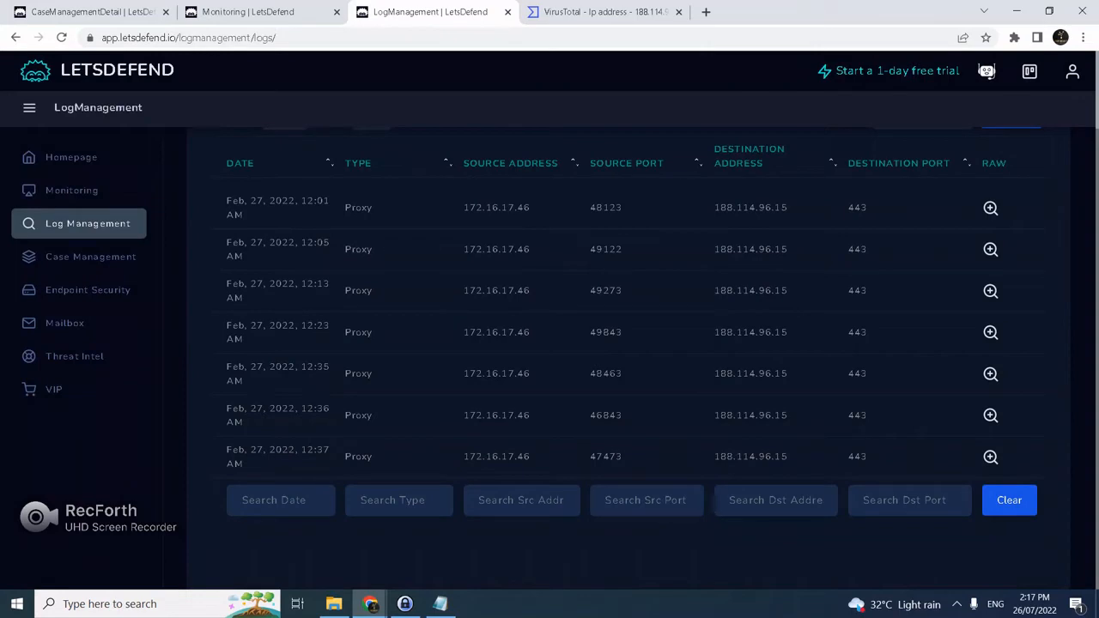
Answer Non-malicious for the HTTP traffic and No for different traffic from the source.
{"action": "left_click", "coordinate": [86, 11]}
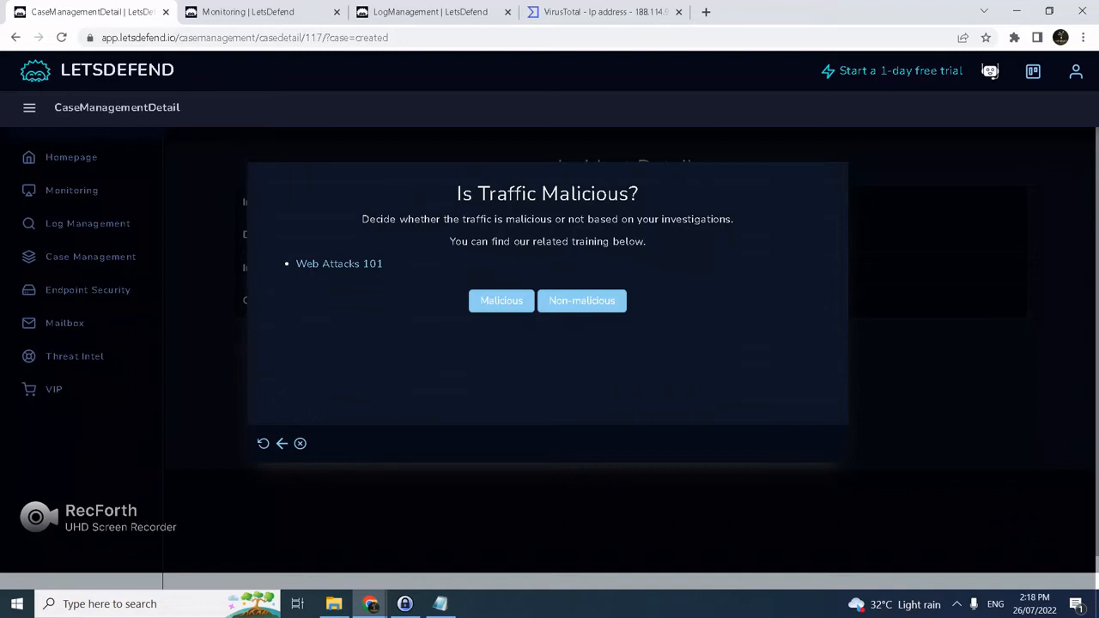
{"action": "left_click", "coordinate": [502, 301]}
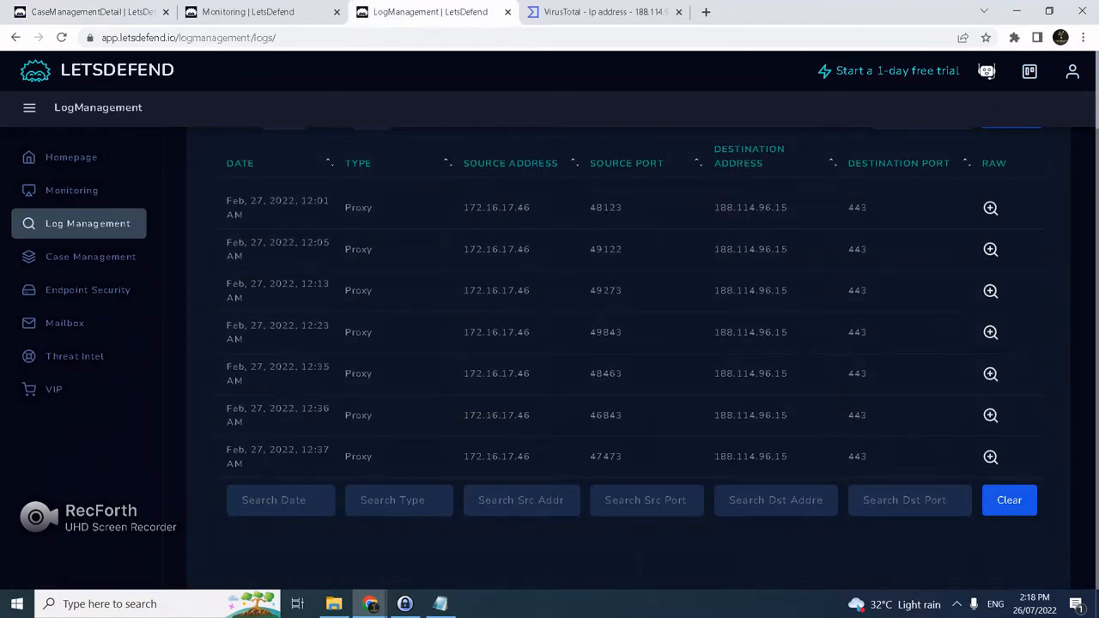
{"action": "left_click", "coordinate": [86, 11]}
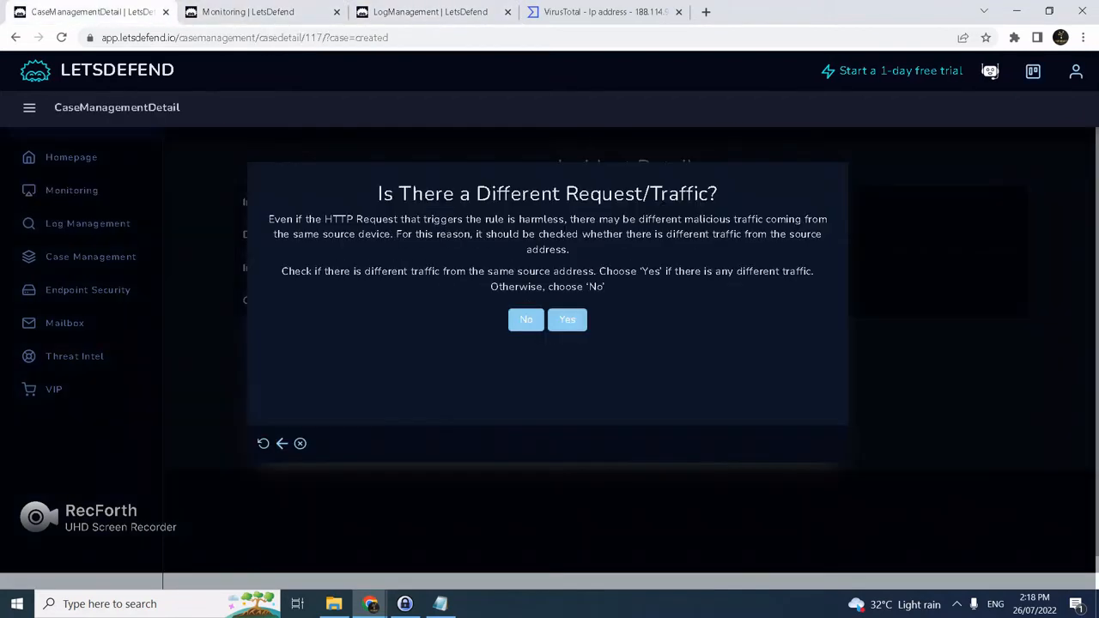
{"action": "left_click", "coordinate": [526, 320]}
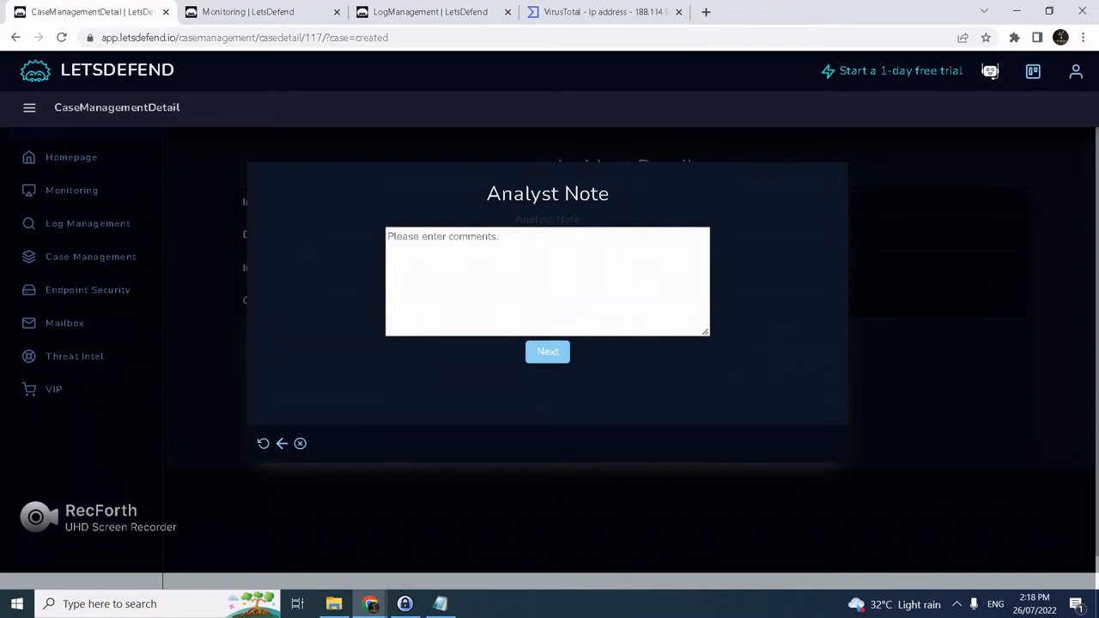
Write the analyst note 'The user is just browsing letsdefend.io website.'.
{"action": "type", "text": "The user is"}
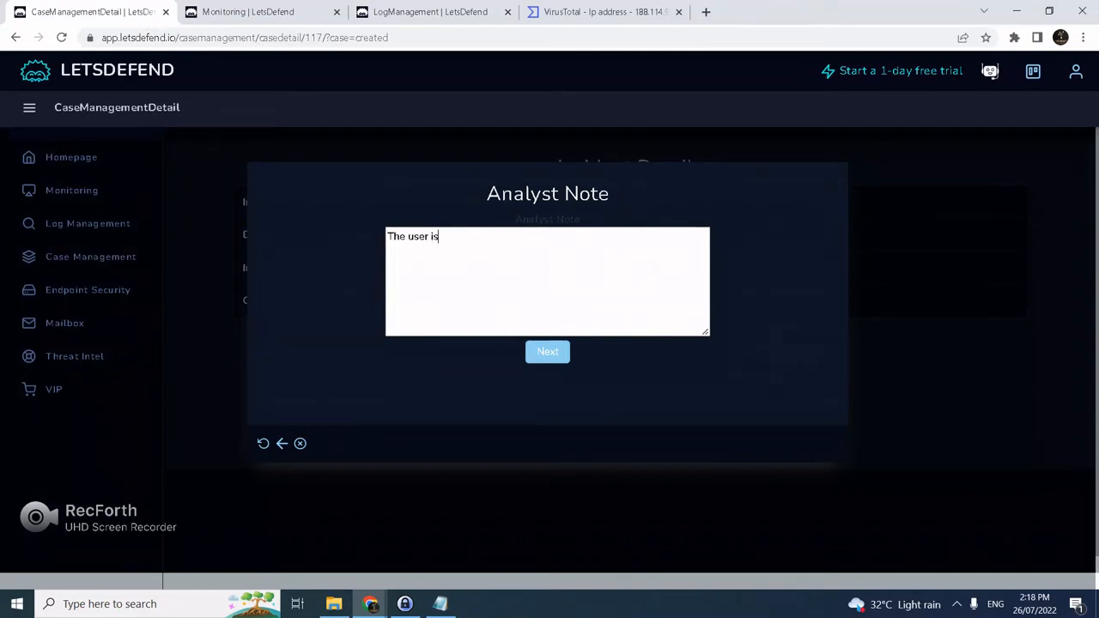
{"action": "type", "text": "just"}
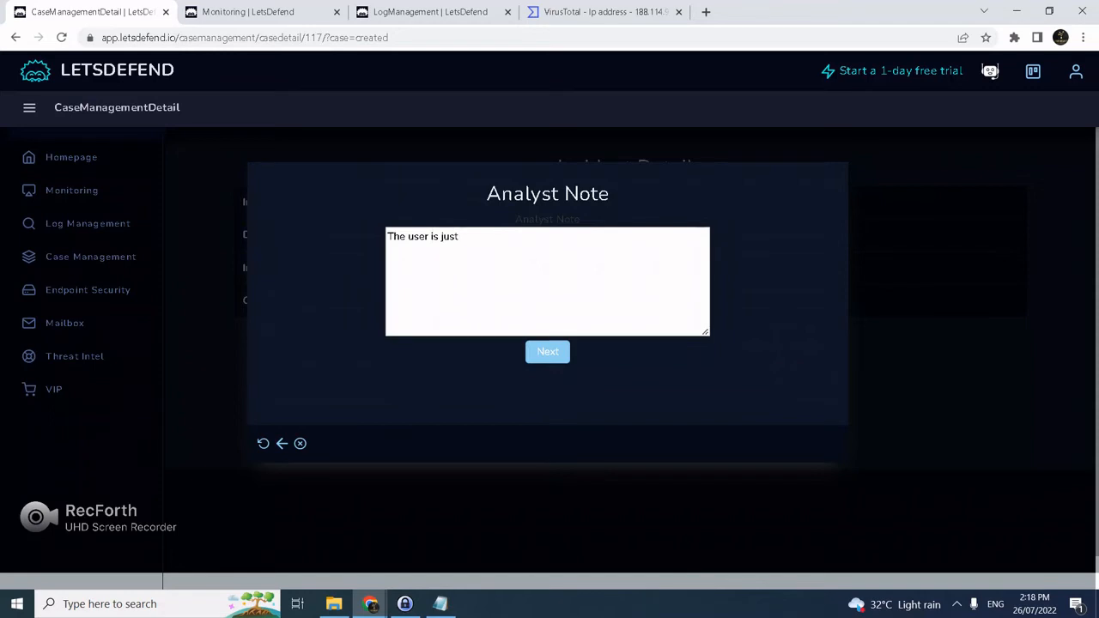
{"action": "type", "text": "browsing lets"}
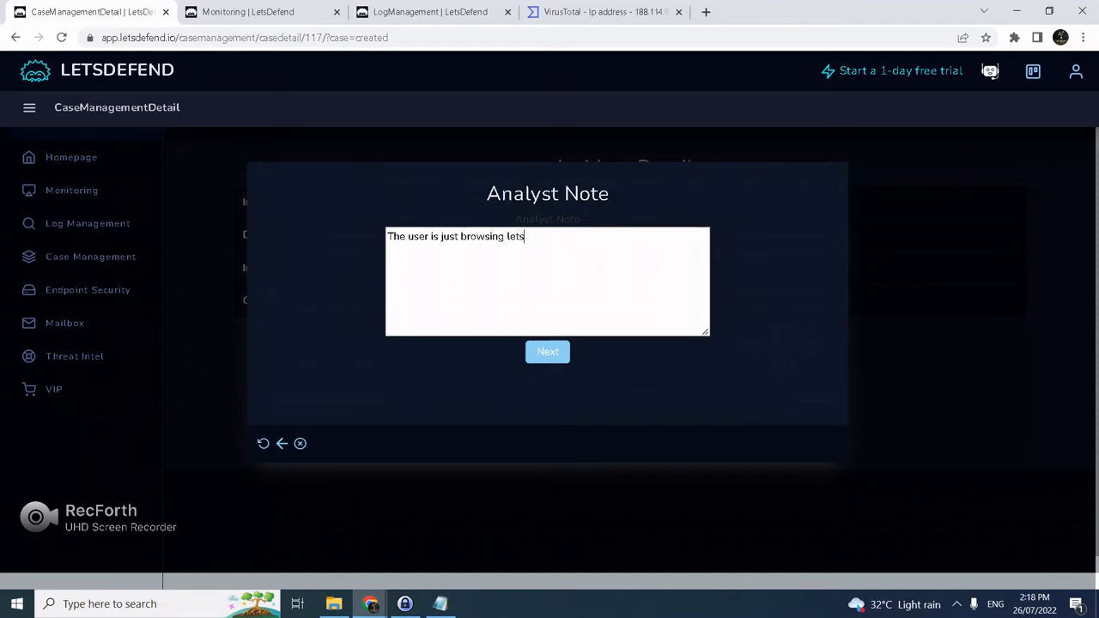
{"action": "type", "text": "defend.io"}
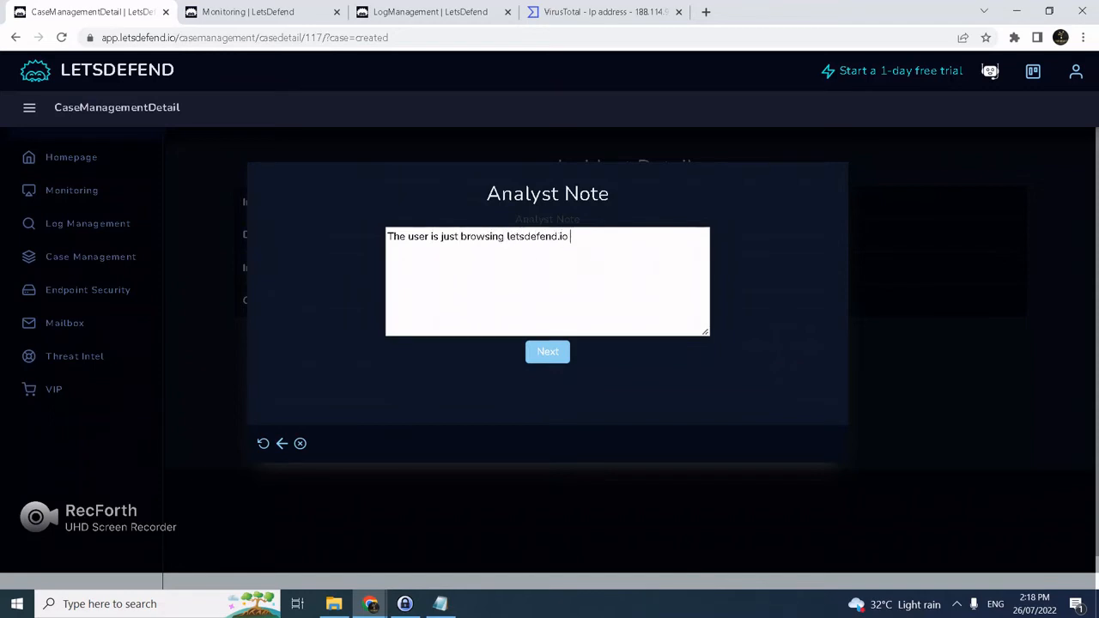
{"action": "type", "text": "website"}
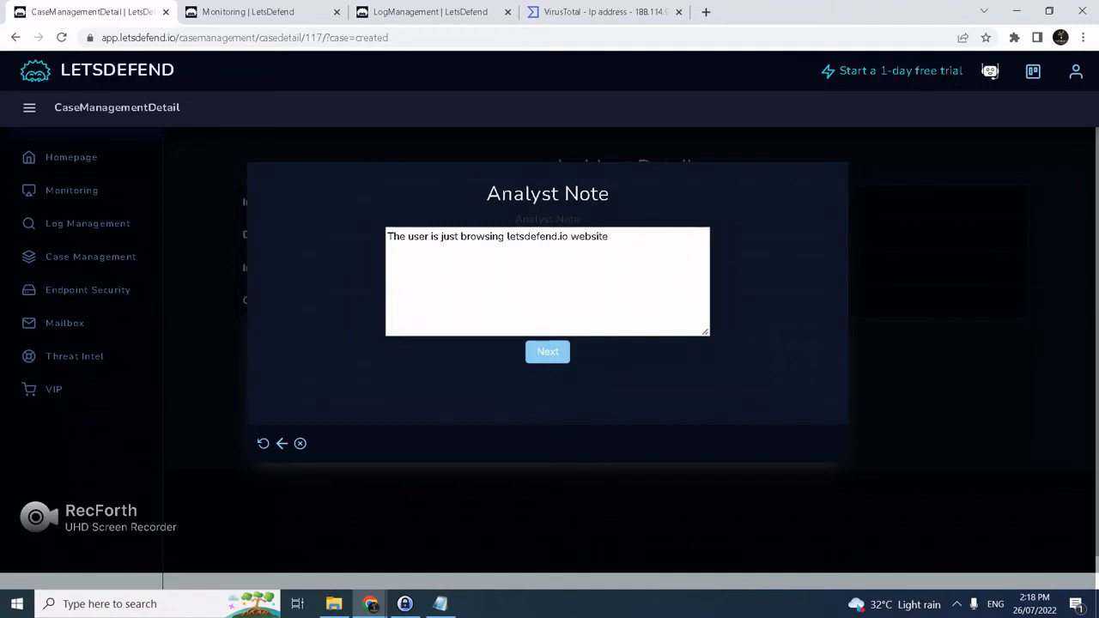
{"action": "type", "text": "."}
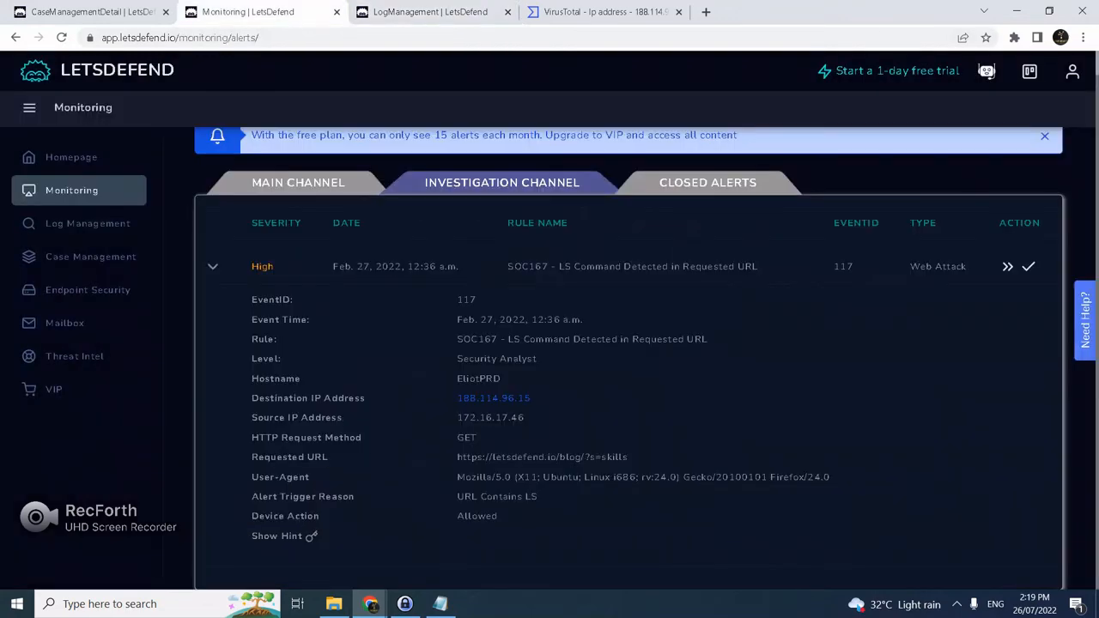
Add 'FP detection' to the analyst note, then finish the playbook and close the case.
{"action": "left_click", "coordinate": [1028, 266]}
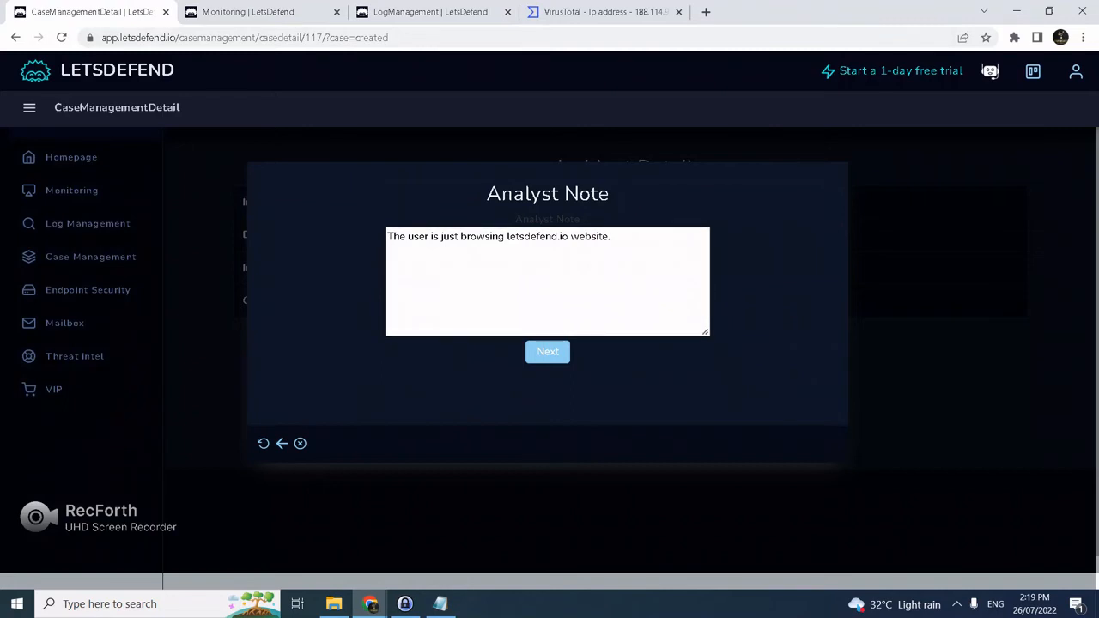
{"action": "type", "text": "FP"}
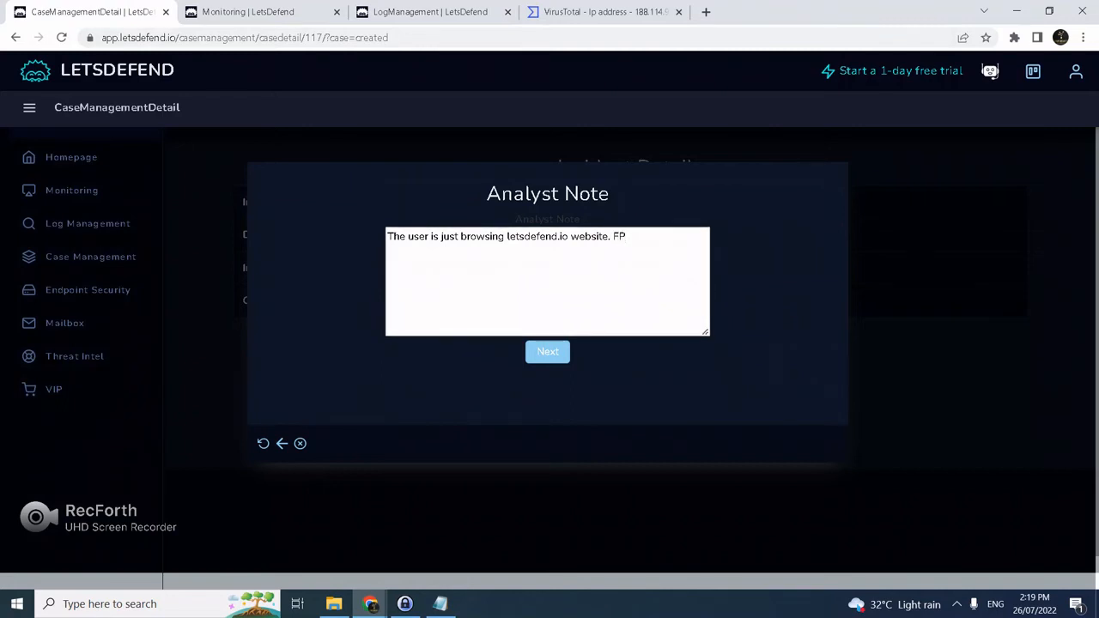
{"action": "type", "text": "detection"}
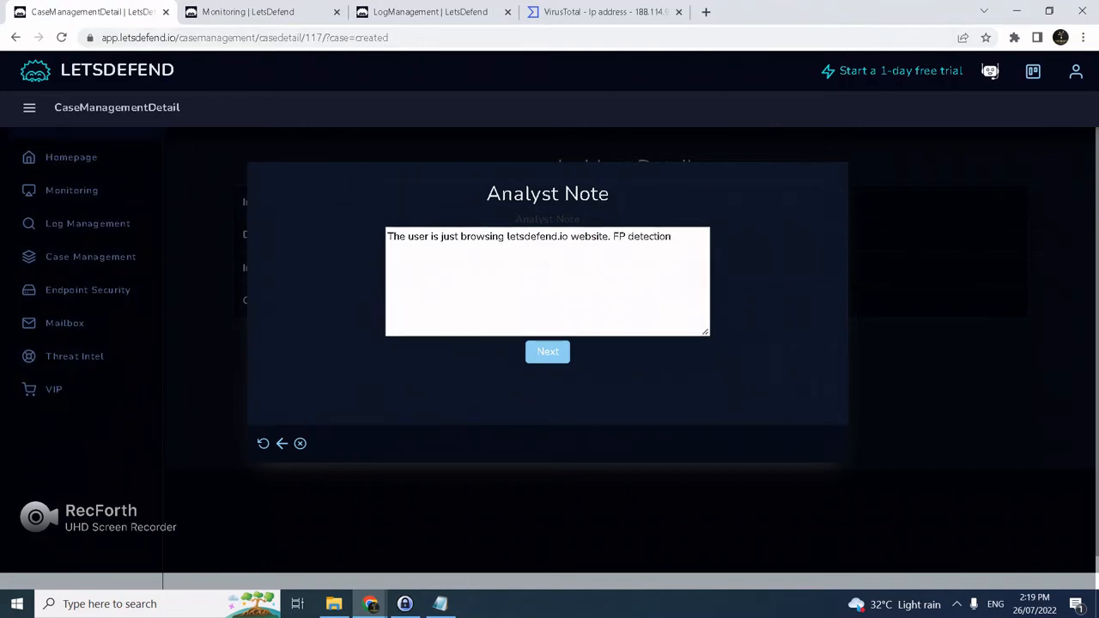
{"action": "left_click", "coordinate": [547, 352]}
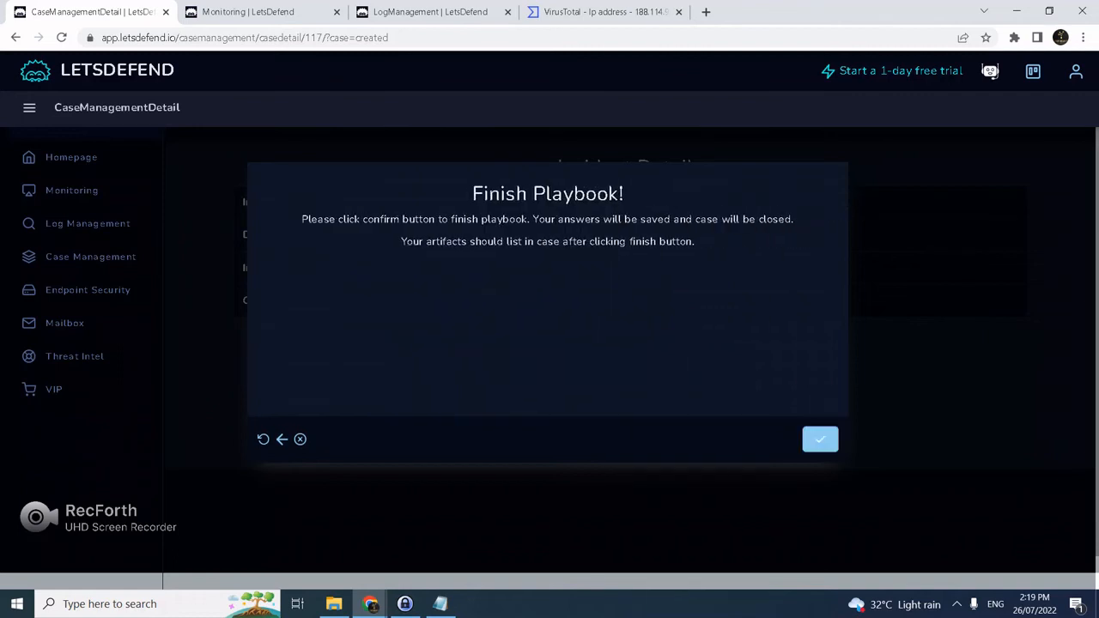
{"action": "left_click", "coordinate": [820, 439]}
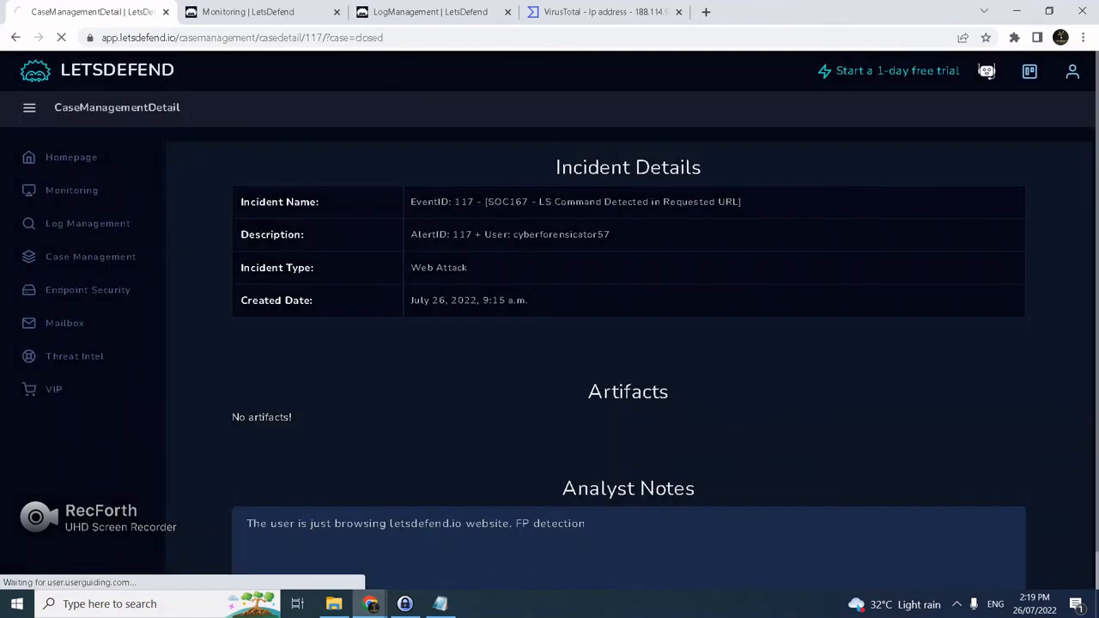
{"action": "left_click", "coordinate": [71, 189]}
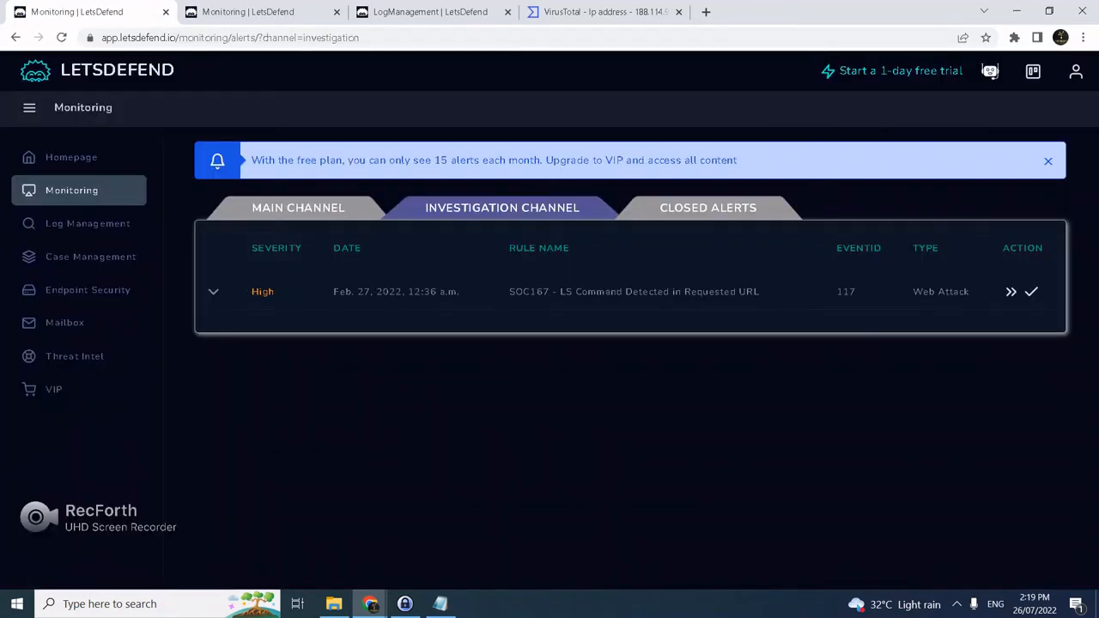
Write a closing note for alert 117: FP detection, 'ls' in the requested URL mistaken for command injection.
{"action": "left_click", "coordinate": [1032, 291]}
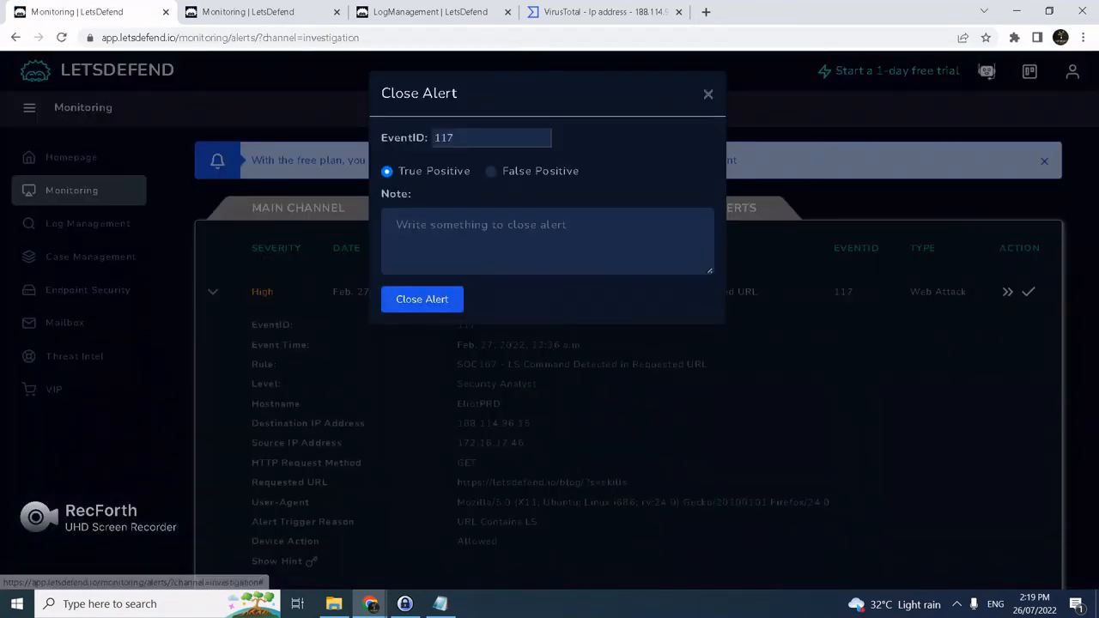
{"action": "left_click", "coordinate": [547, 241]}
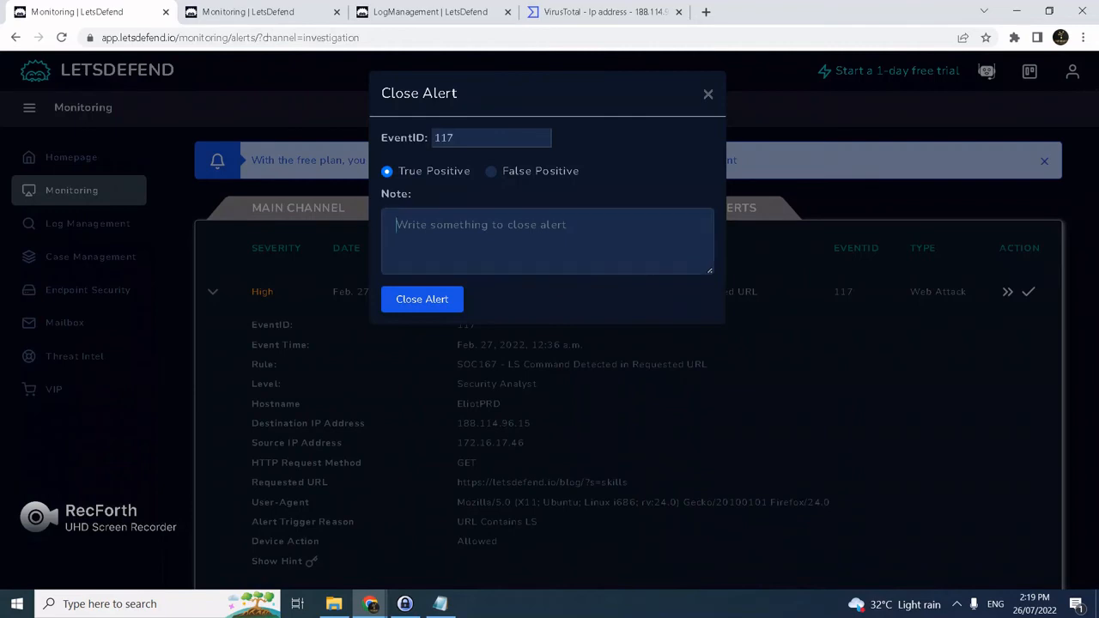
{"action": "type", "text": "FP dete"}
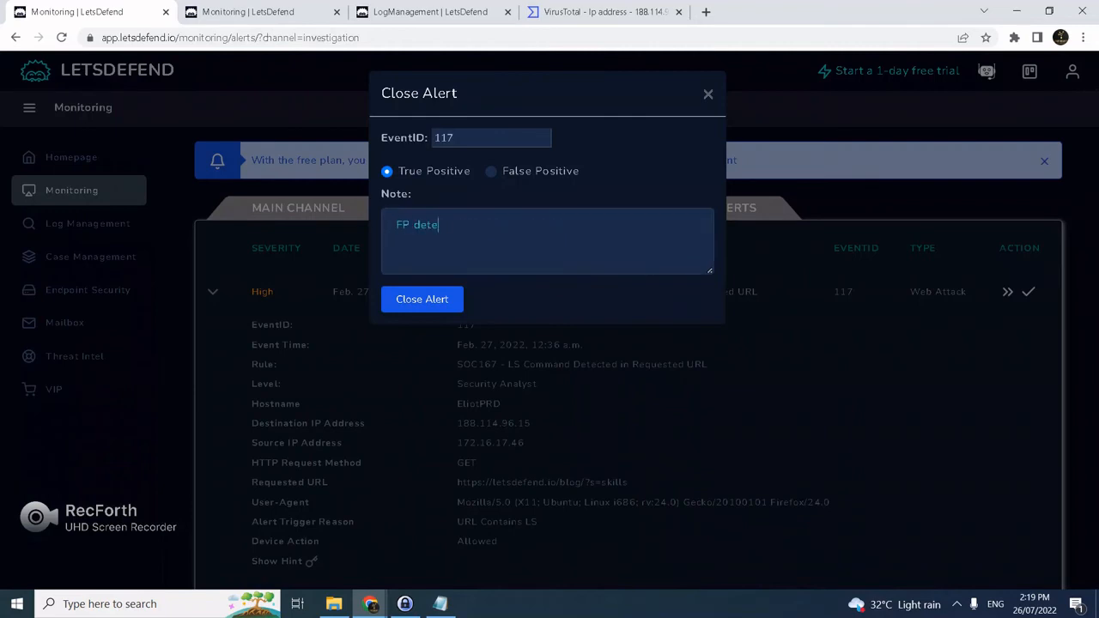
{"action": "type", "text": "ction,"}
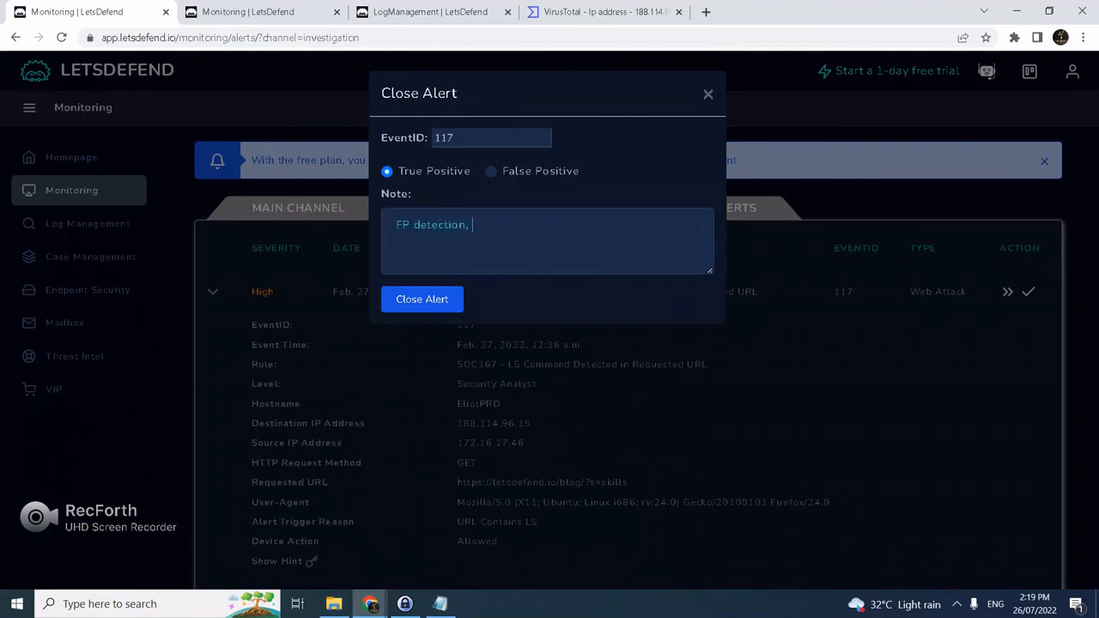
{"action": "type", "text": "ls"}
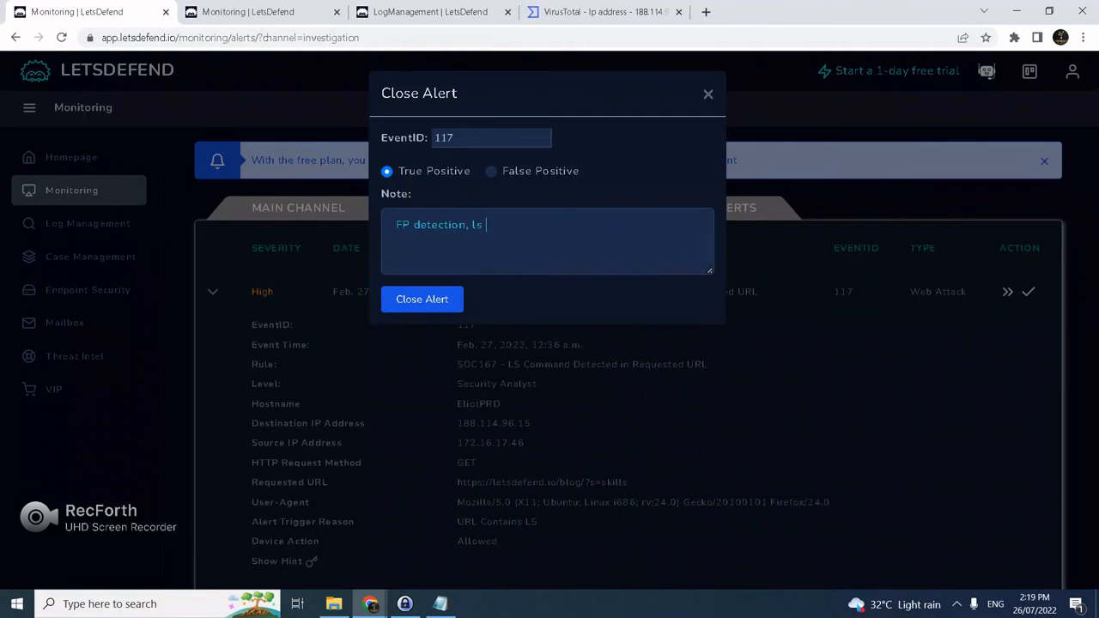
{"action": "type", "text": "in the word skills"}
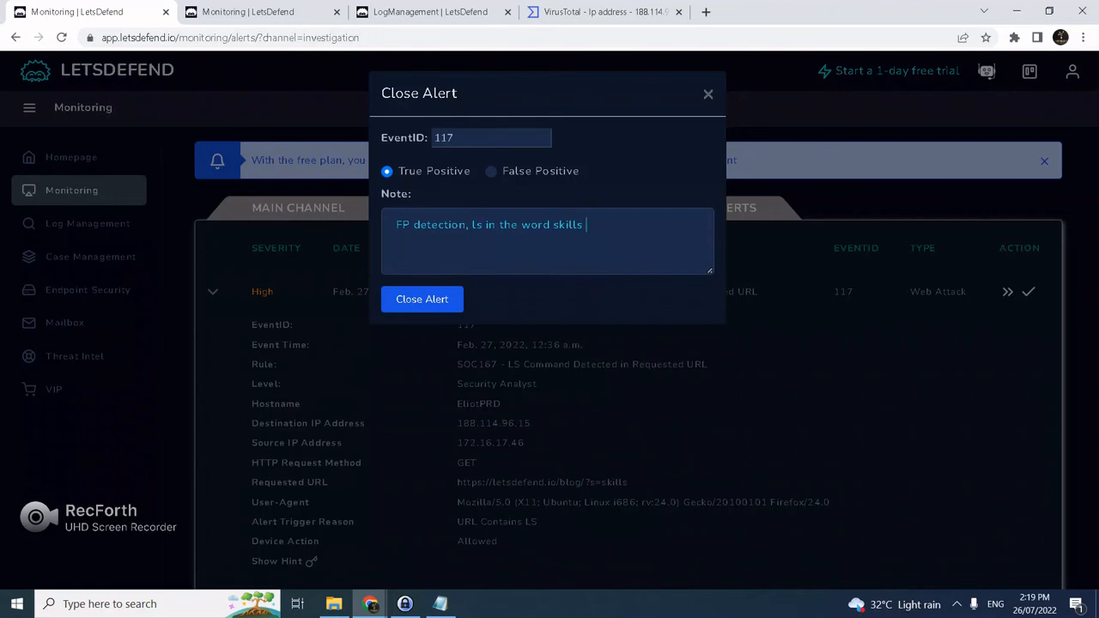
{"action": "type", "text": "in"}
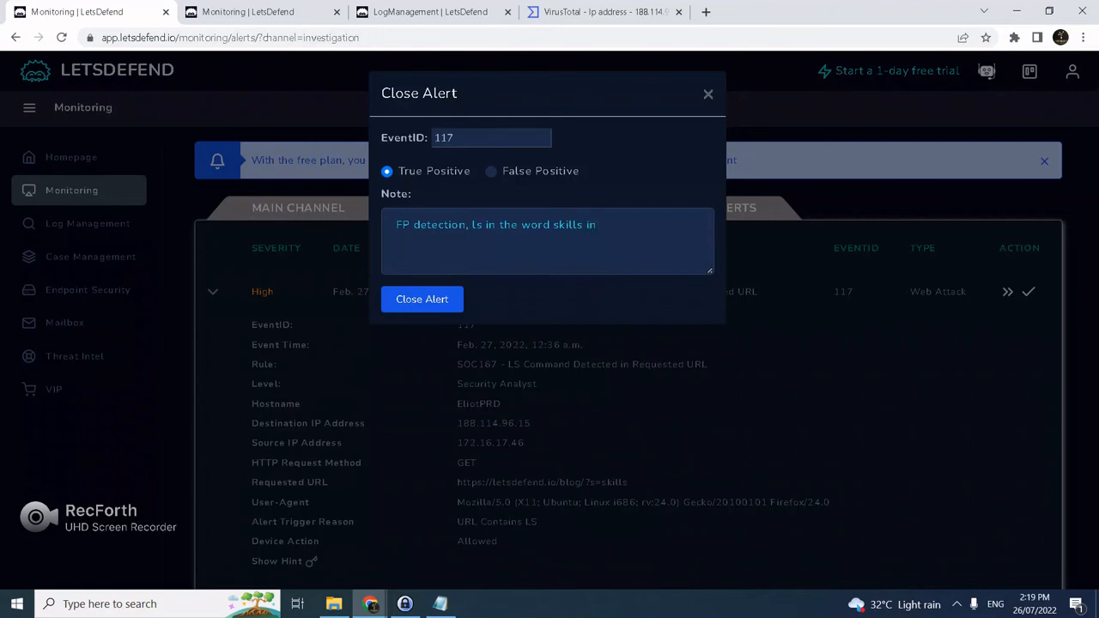
{"action": "type", "text": "reques"}
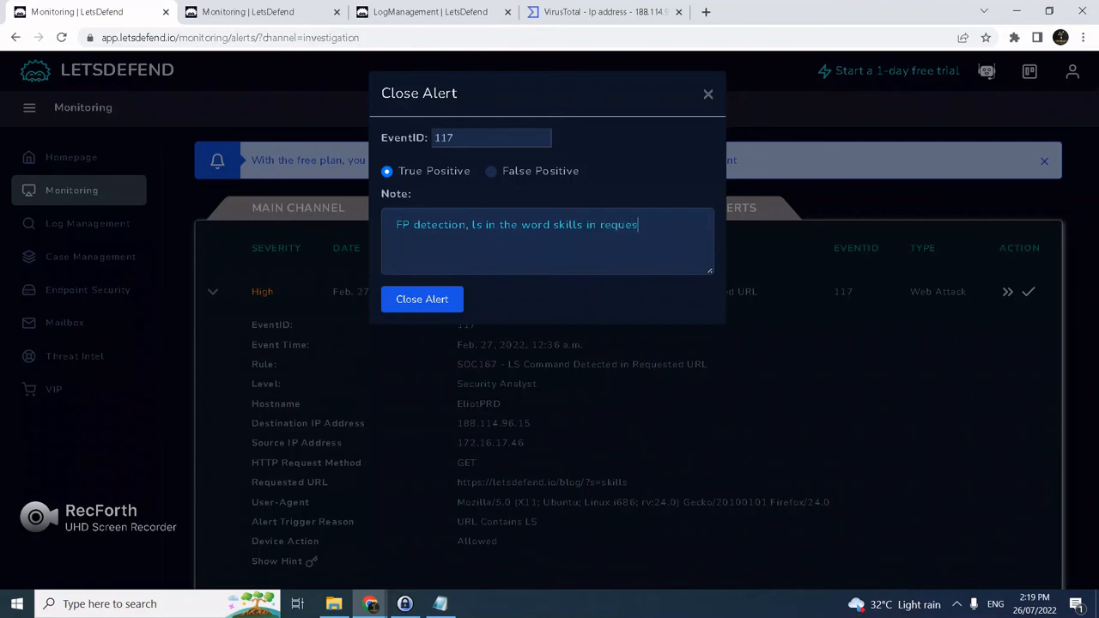
{"action": "type", "text": "ted url was"}
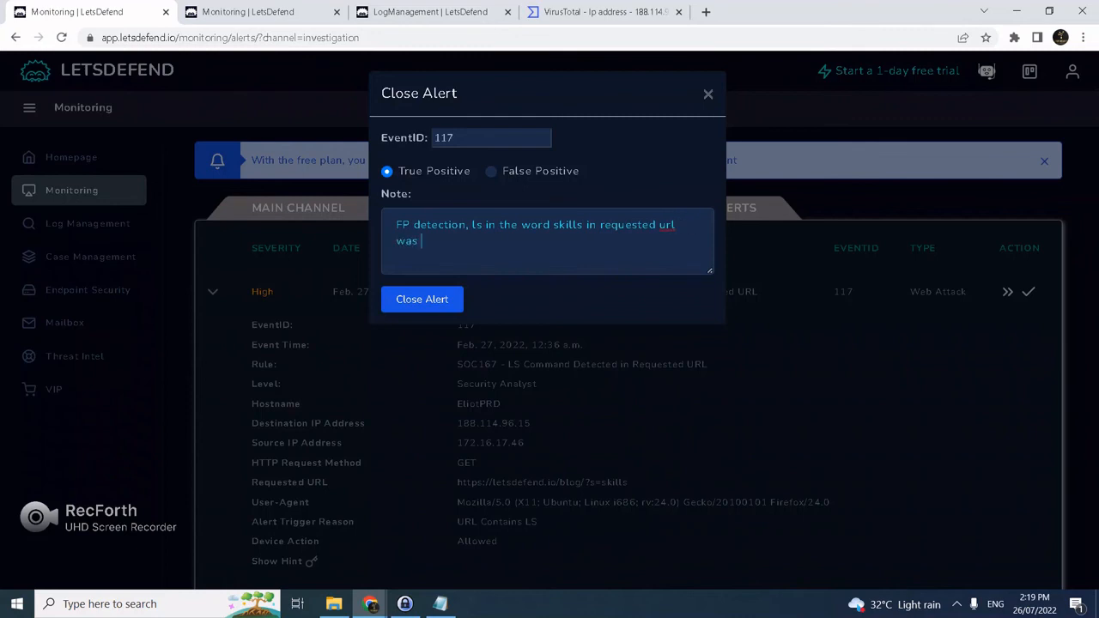
{"action": "type", "text": "mistaken"}
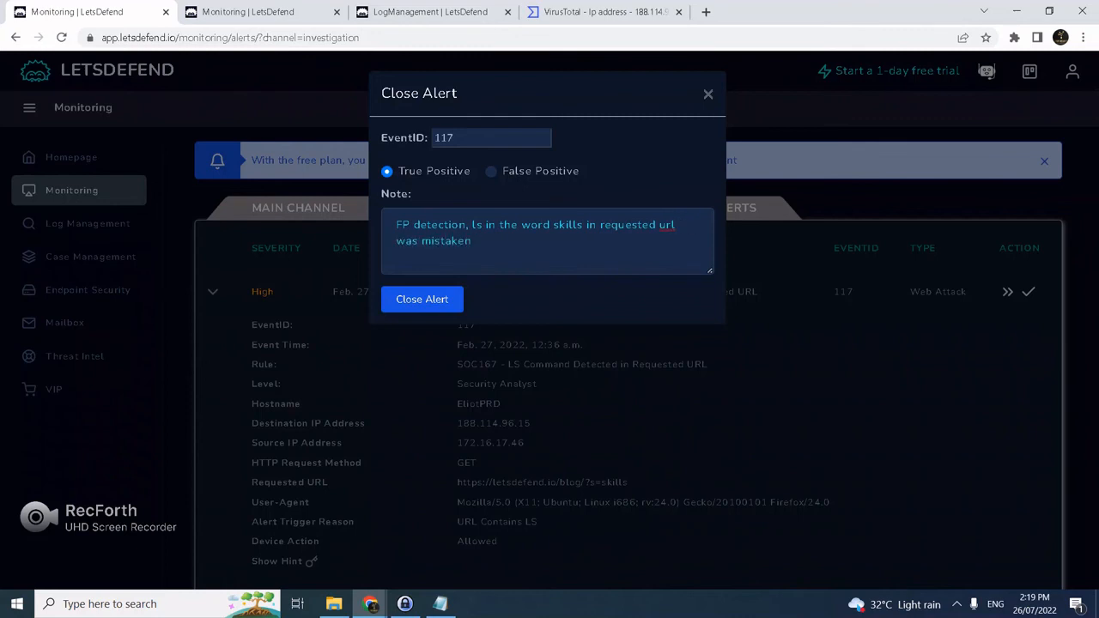
{"action": "type", "text": "for comma"}
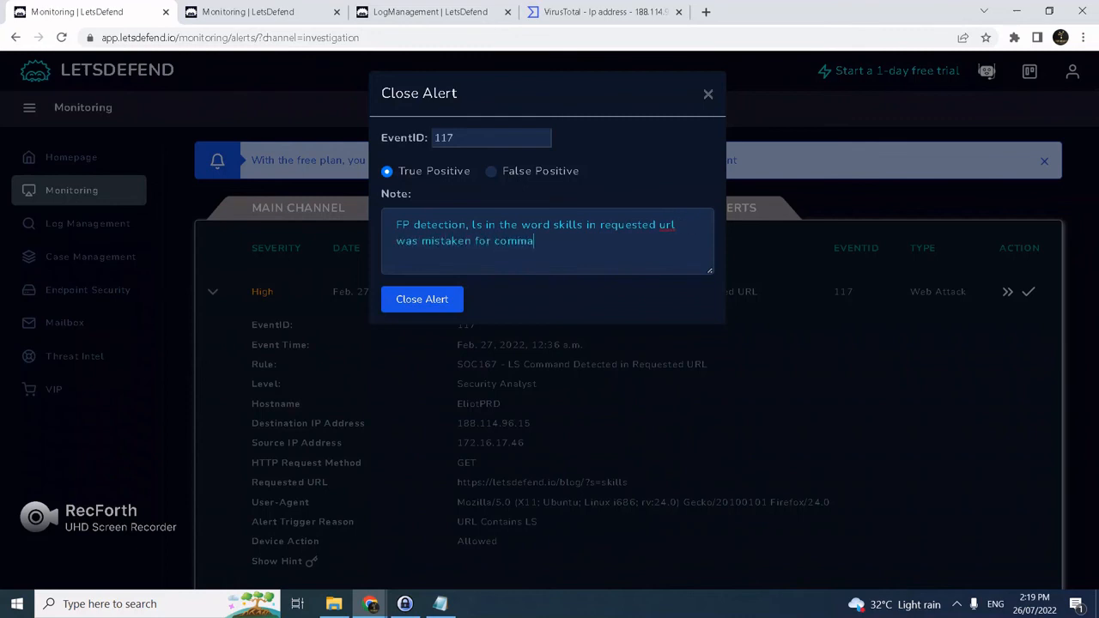
{"action": "type", "text": "nd injection."}
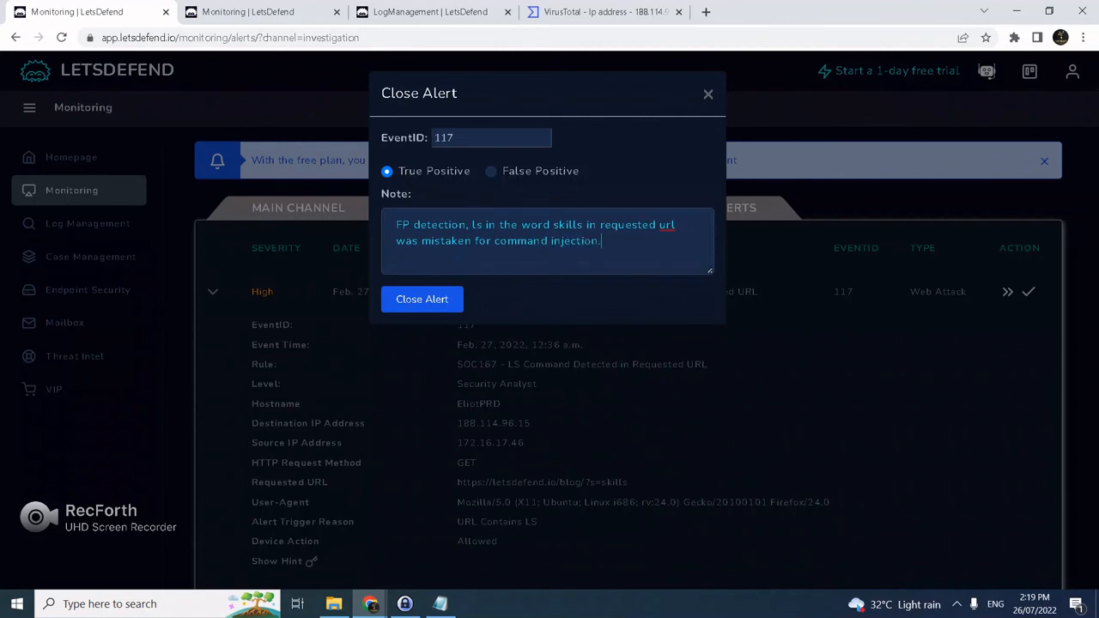
Mark alert 117 as a False Positive and submit the closure.
{"action": "left_click", "coordinate": [491, 170]}
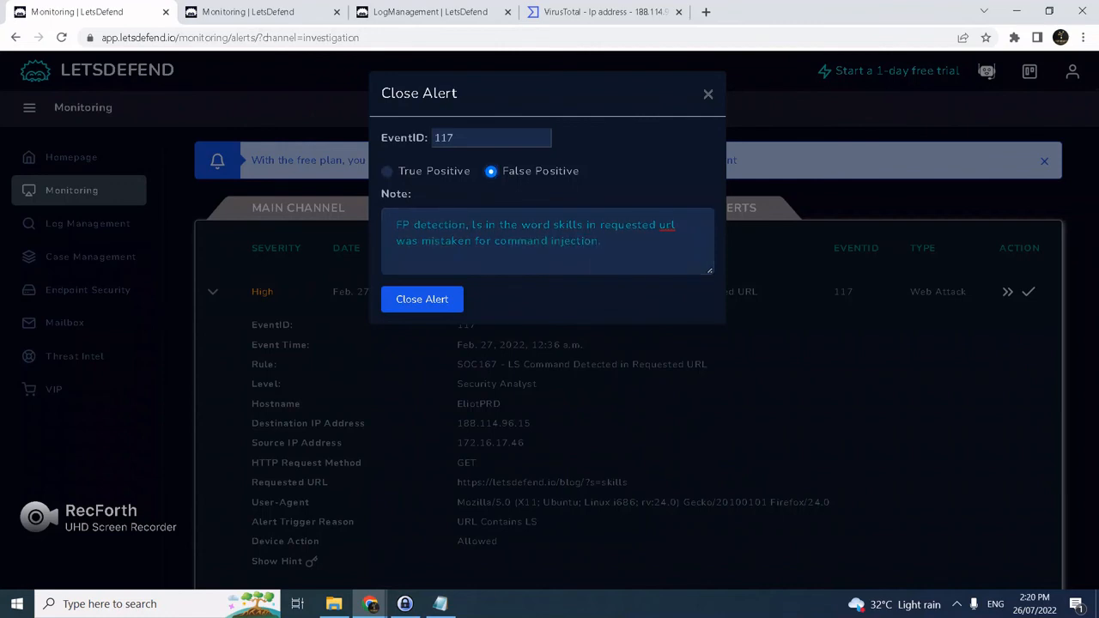
{"action": "left_click", "coordinate": [421, 299]}
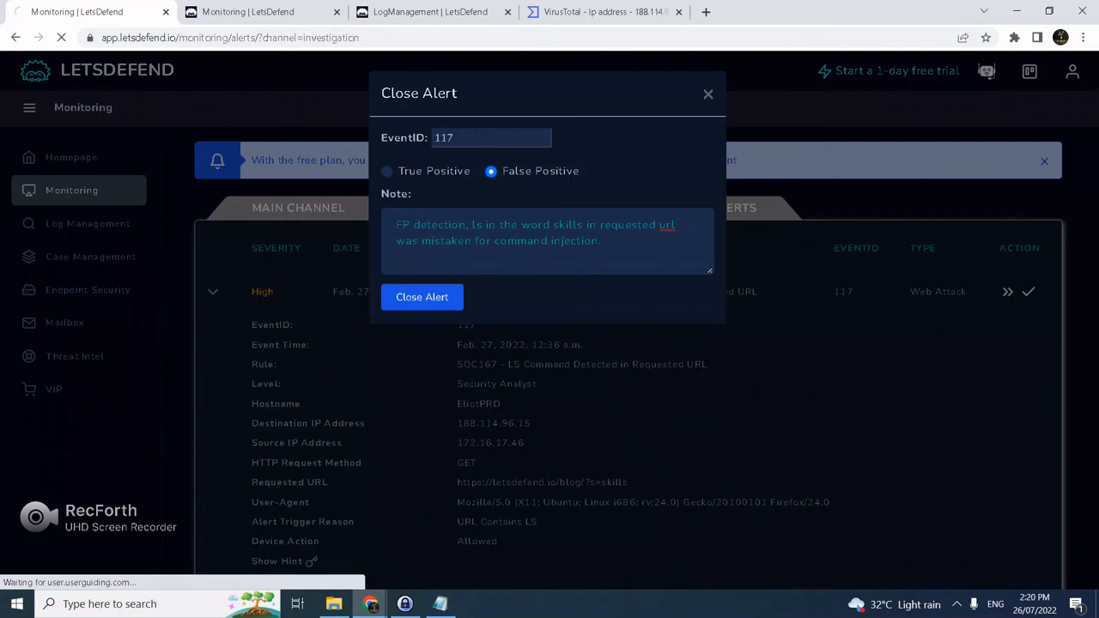
{"action": "left_click", "coordinate": [422, 297]}
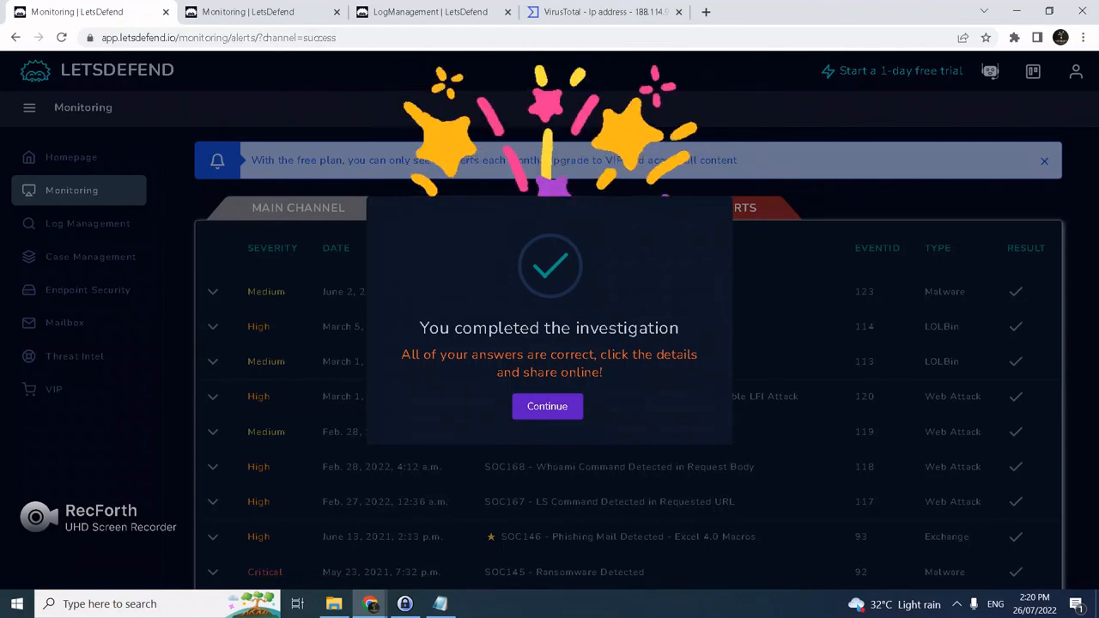
Dismiss the completion popup to show the closed alerts list with event 117.
{"action": "left_click", "coordinate": [547, 407]}
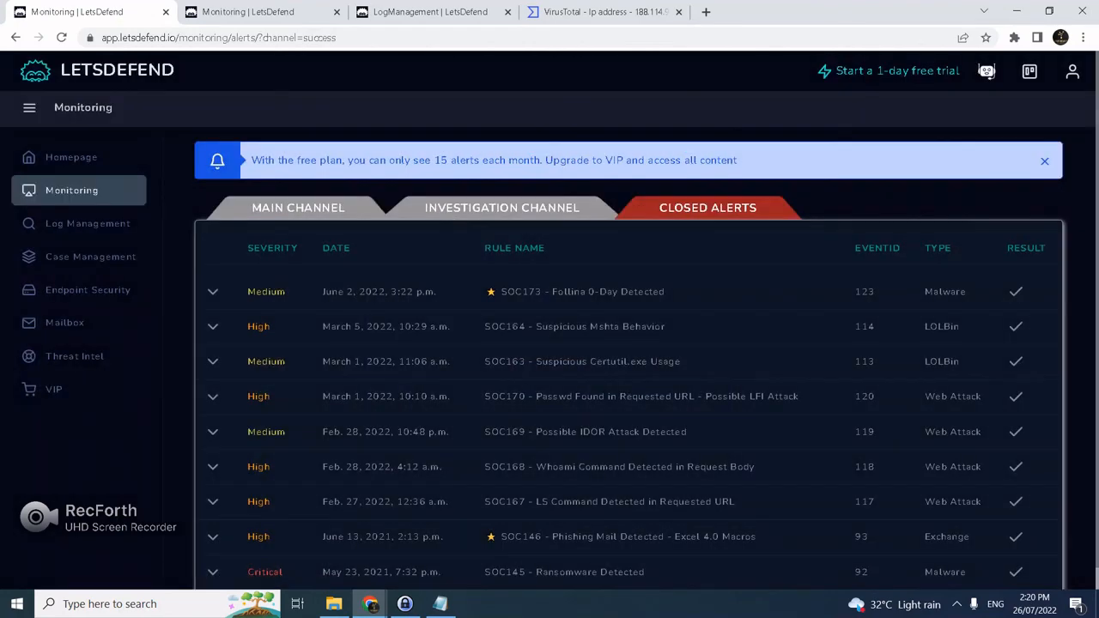